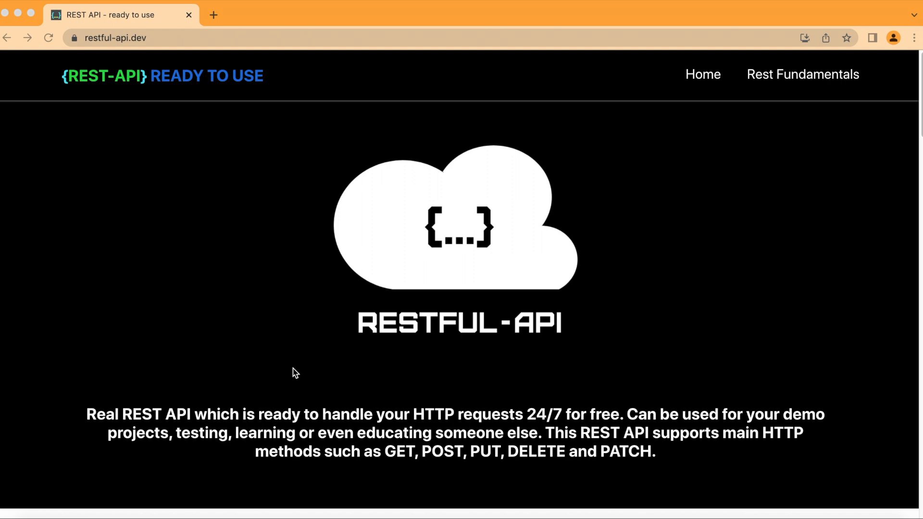
mouse_move(102, 48)
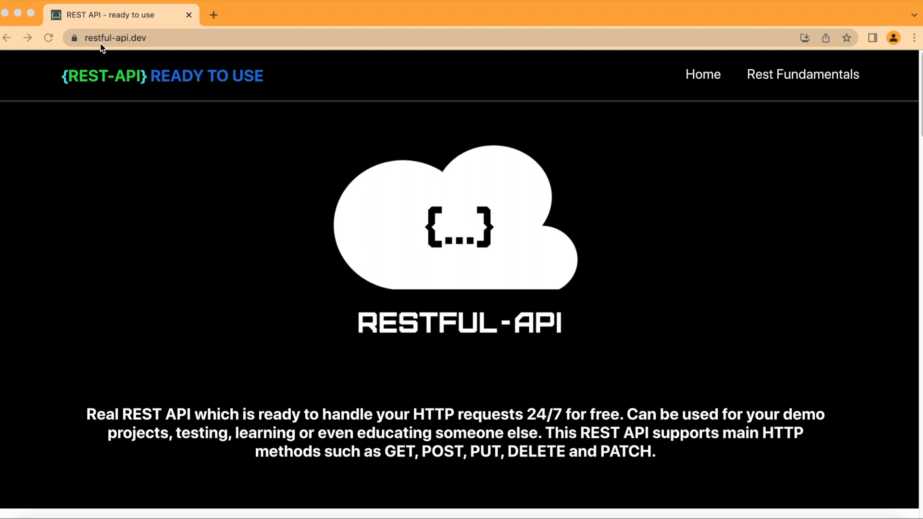
mouse_move(146, 31)
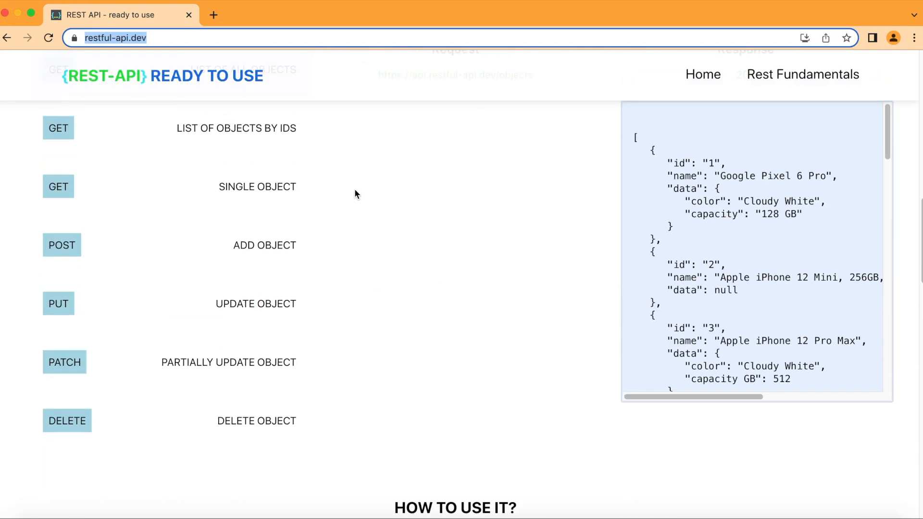
Scroll the endpoint list to view the GET, DELETE and POST add-object examples.
scroll(up, 3)
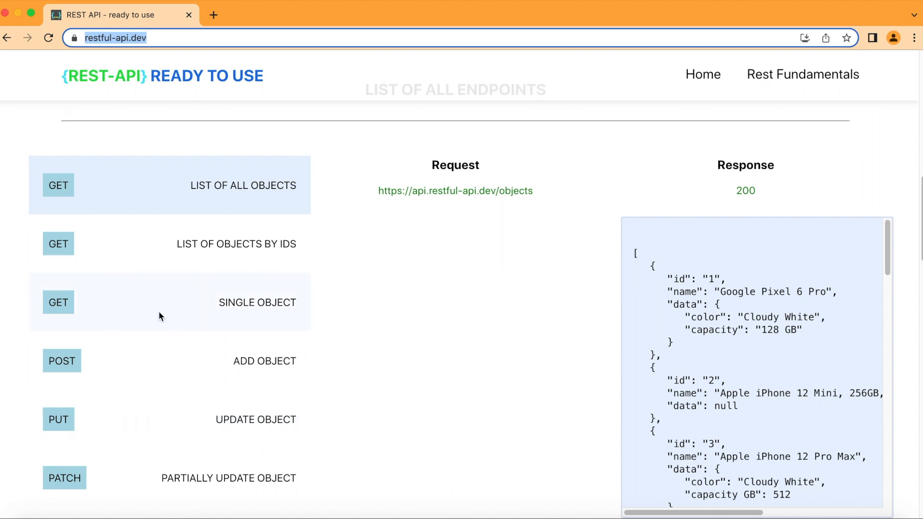
scroll(down, 3)
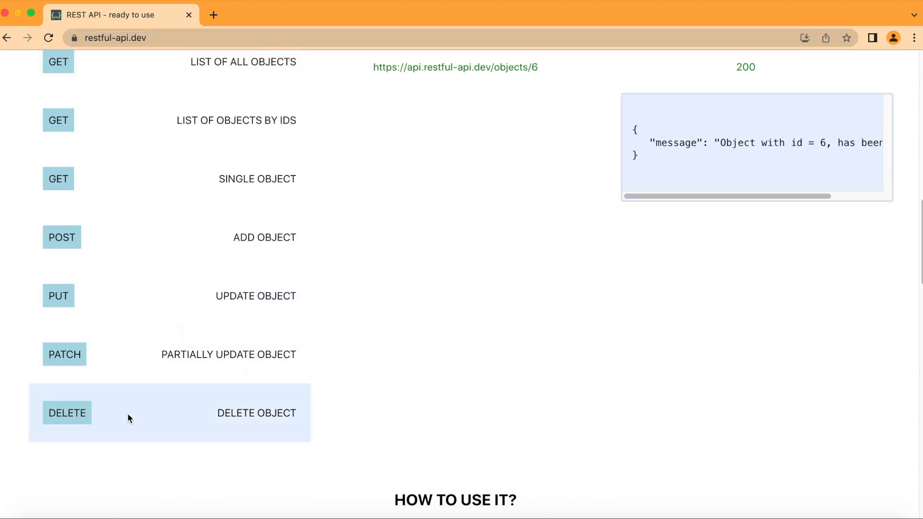
scroll(up, 3)
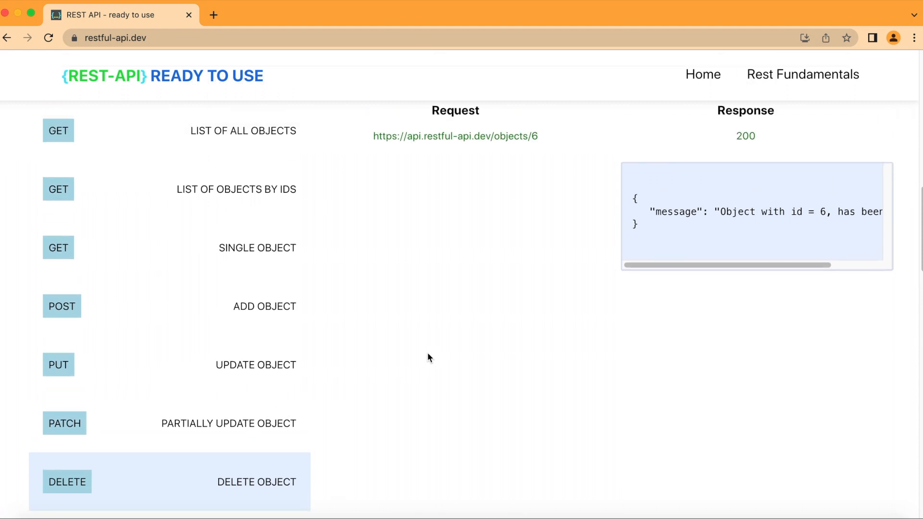
scroll(down, 3)
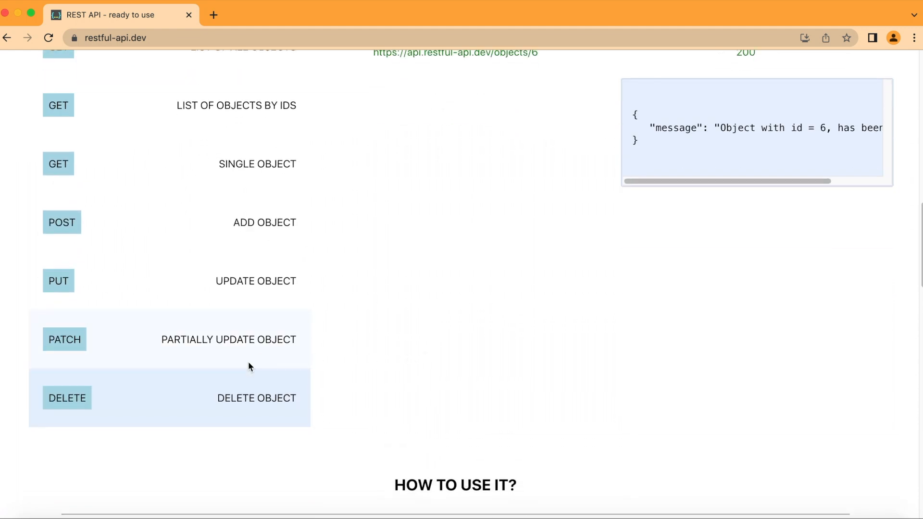
scroll(up, 3)
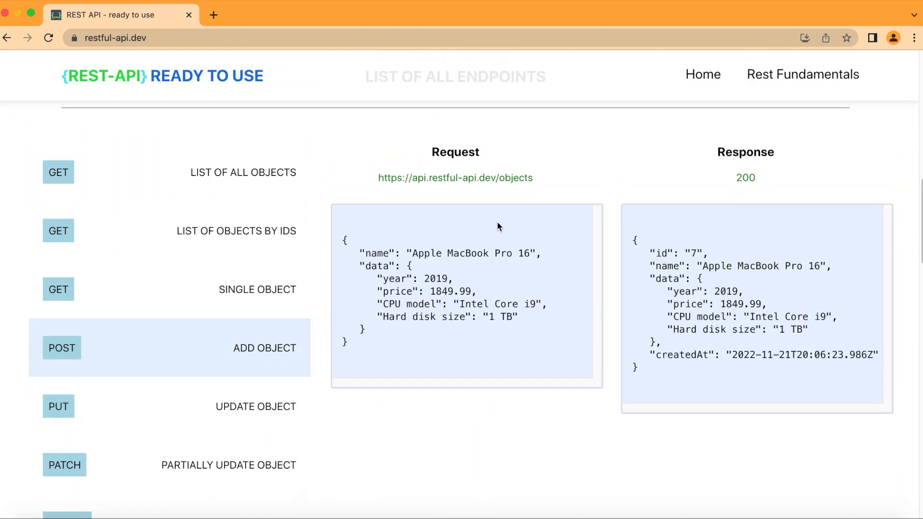
mouse_move(8, 420)
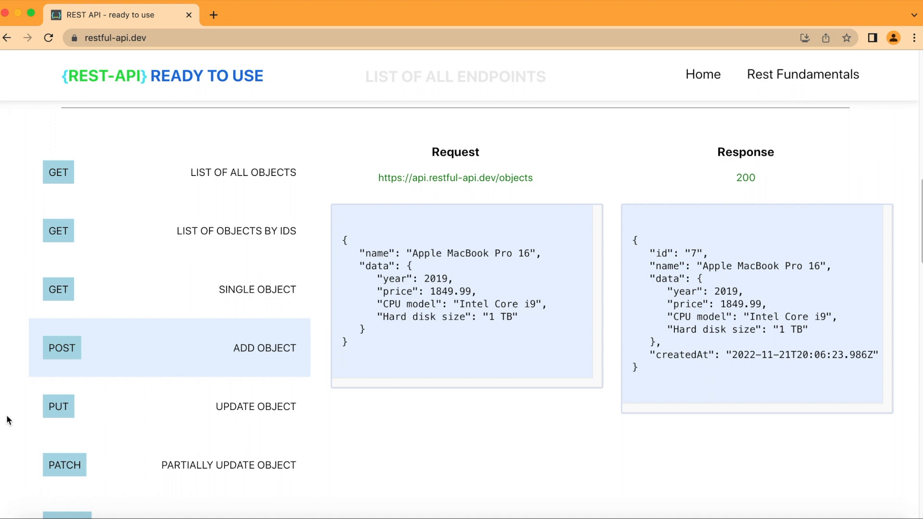
mouse_move(548, 182)
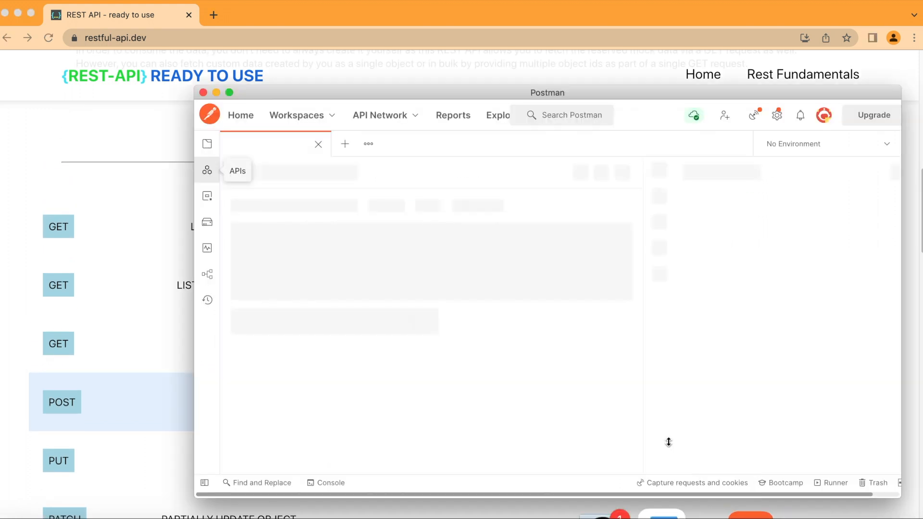
click(345, 143)
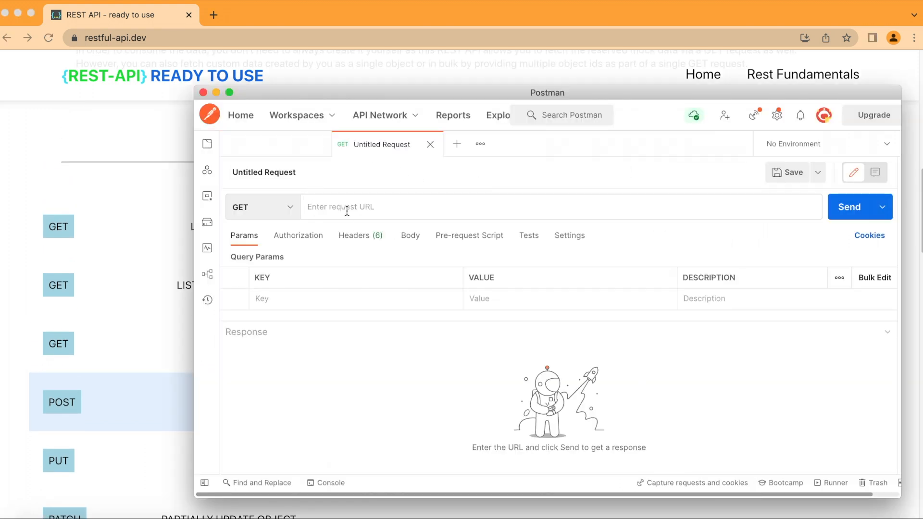
click(259, 207)
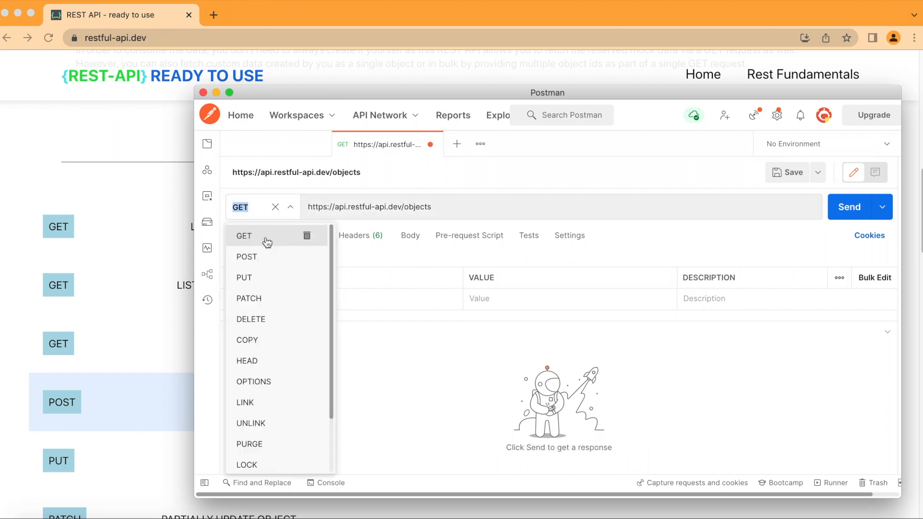
mouse_move(246, 257)
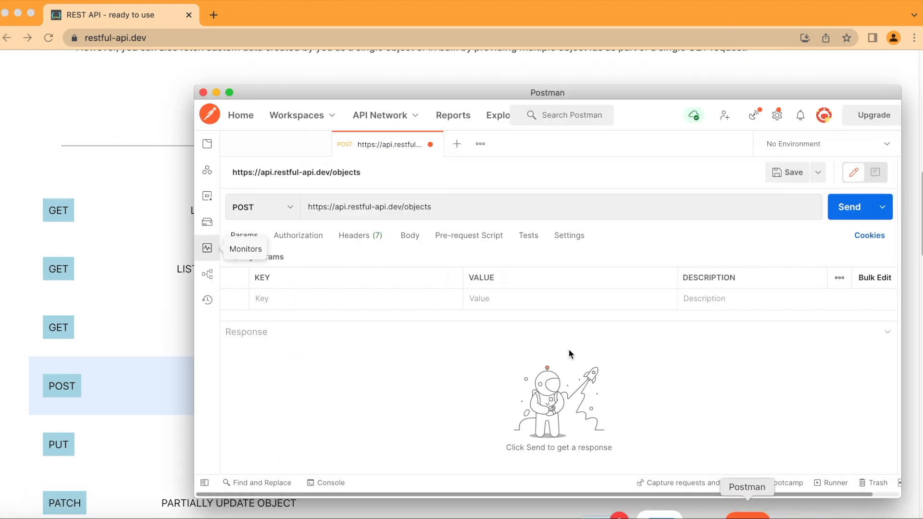
click(410, 235)
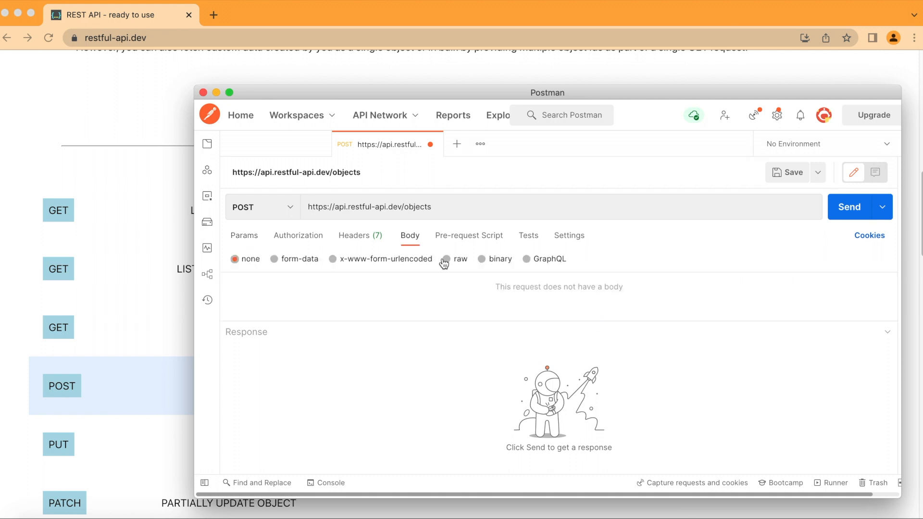
click(447, 259)
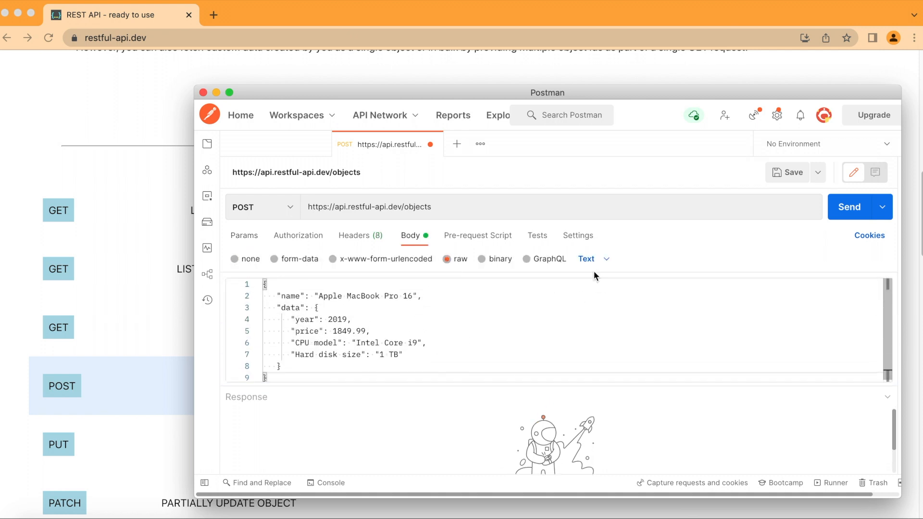
click(593, 258)
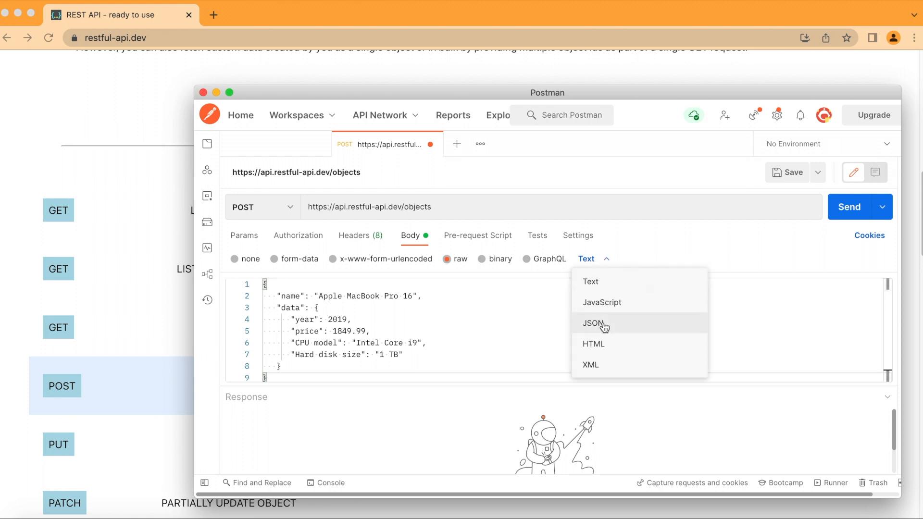
click(593, 323)
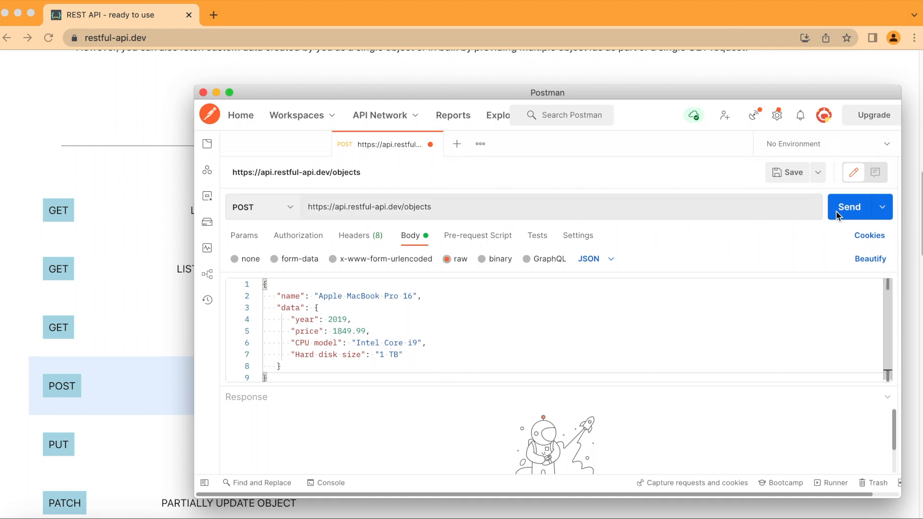
Send the POST and confirm a 200 OK response with the created object's id.
click(850, 206)
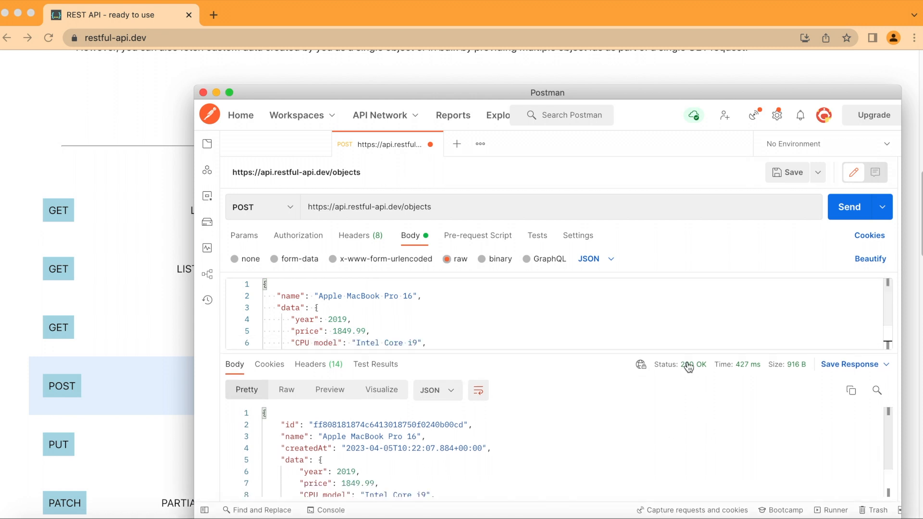
mouse_move(692, 368)
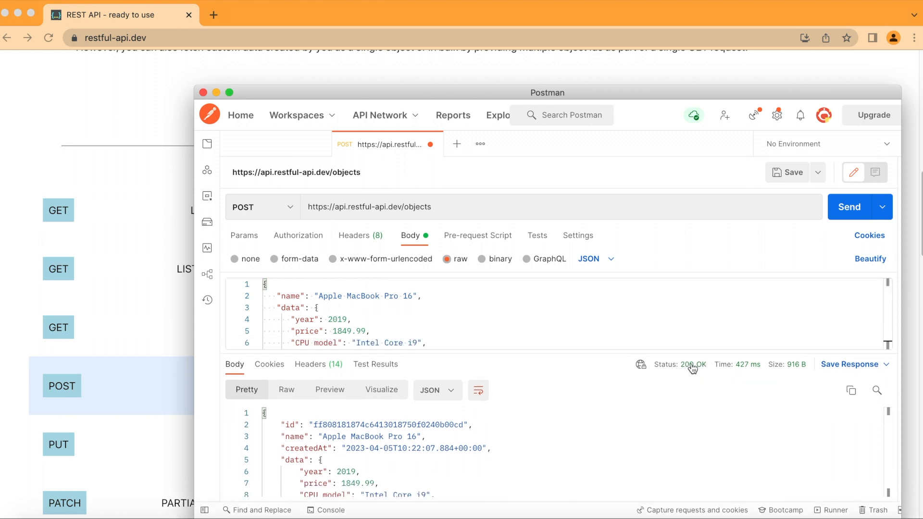
scroll(down, 3)
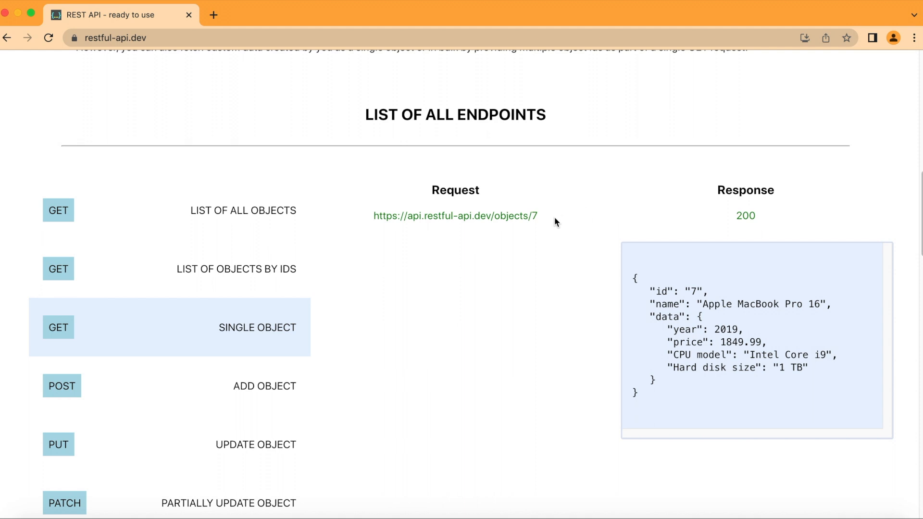
Send a GET for the new object's id and receive 200 OK with its MacBook Pro 16 data.
double_click(455, 215)
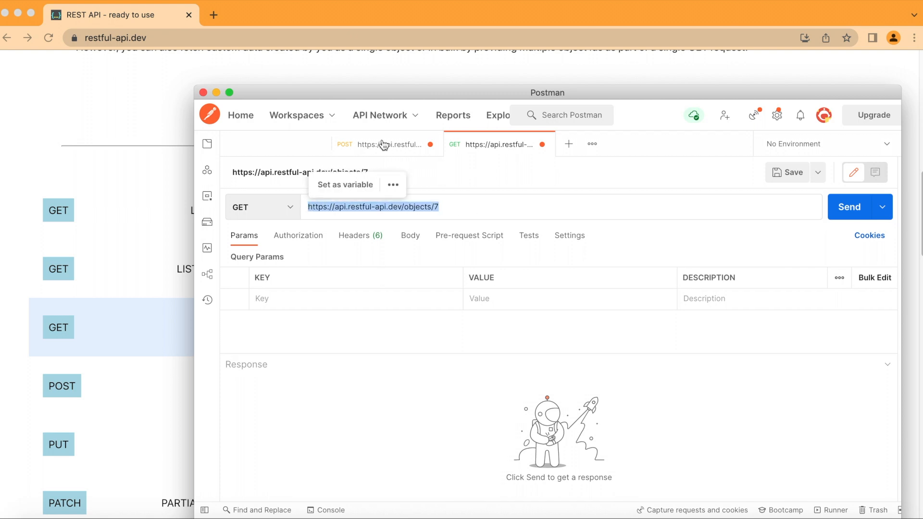
click(377, 145)
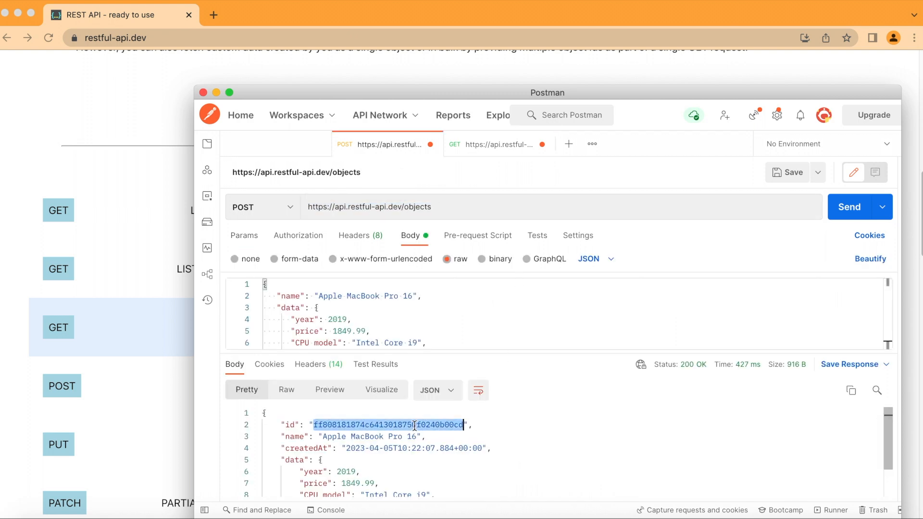
click(497, 144)
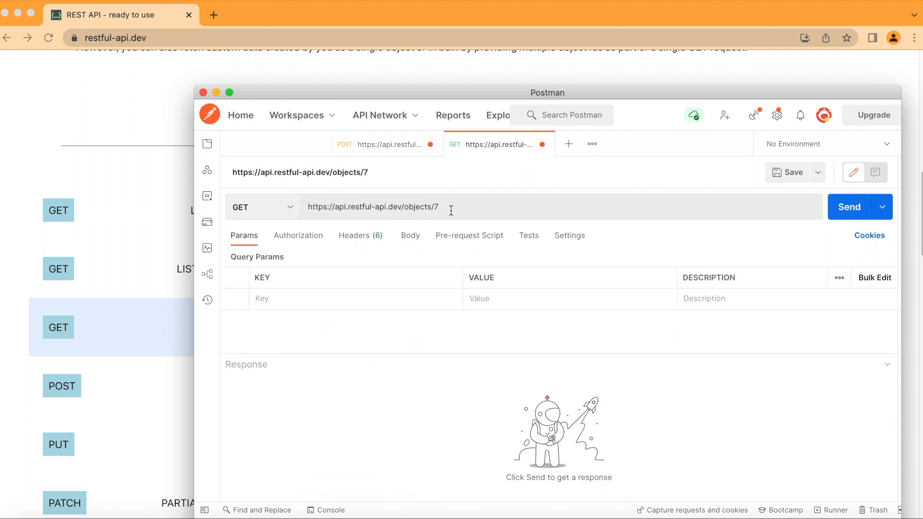
mouse_move(478, 208)
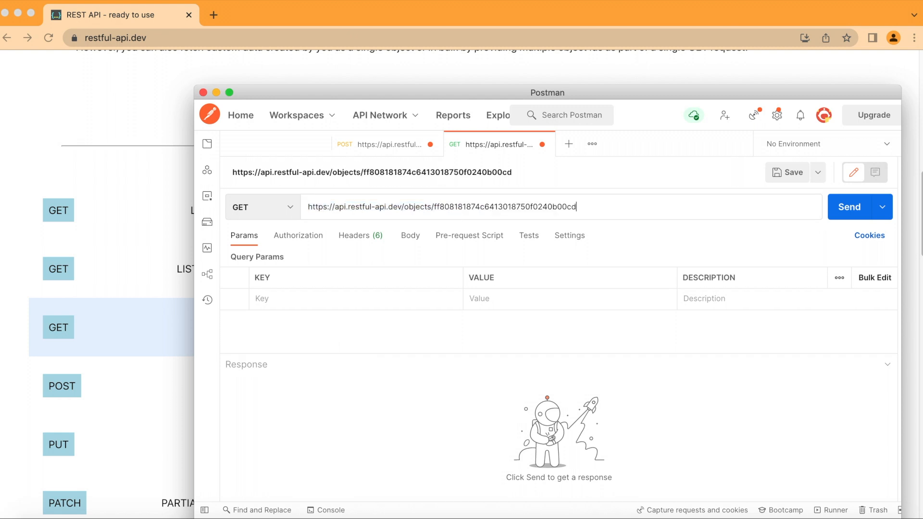
click(849, 207)
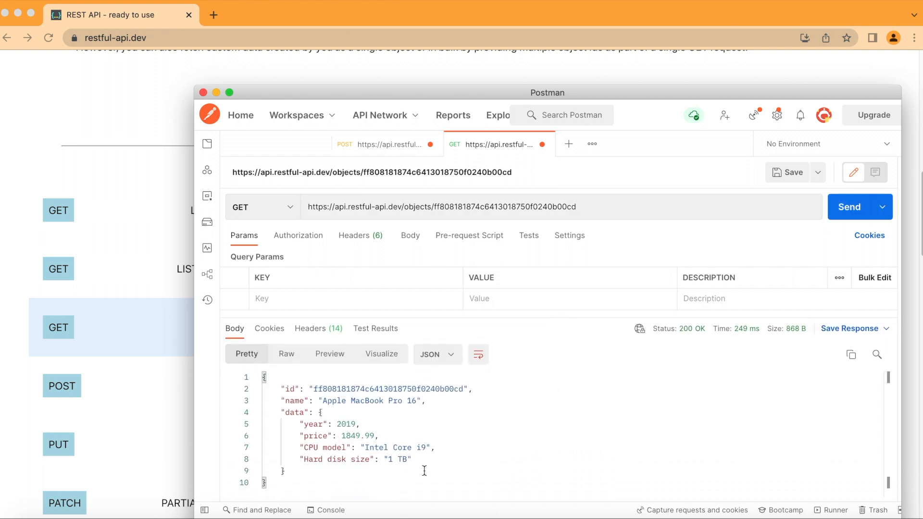
mouse_move(502, 393)
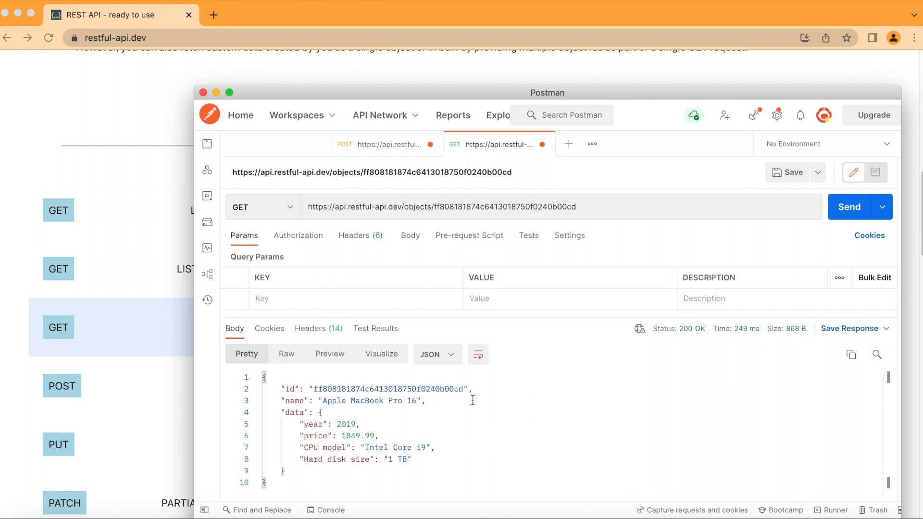
mouse_move(650, 416)
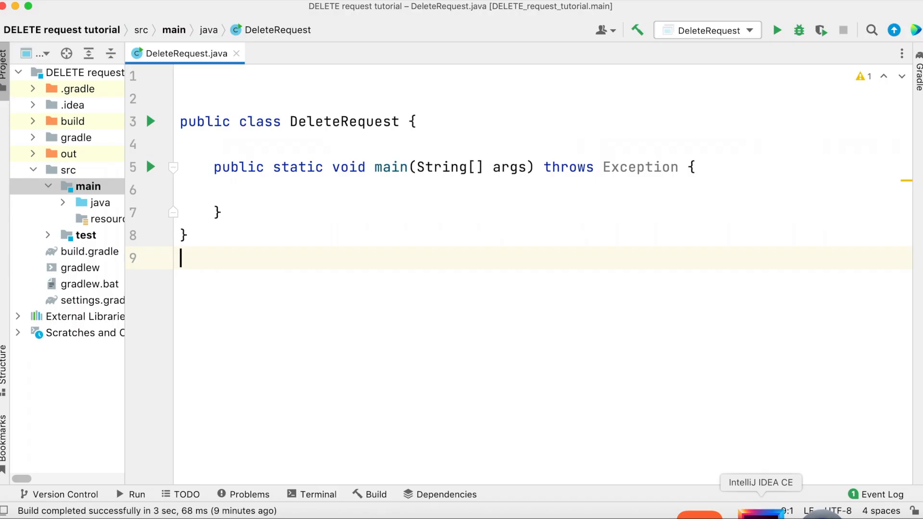
Declare HttpRequest request = HttpRequest.newBuilder() in main and begin chaining .DELETE().
click(376, 189)
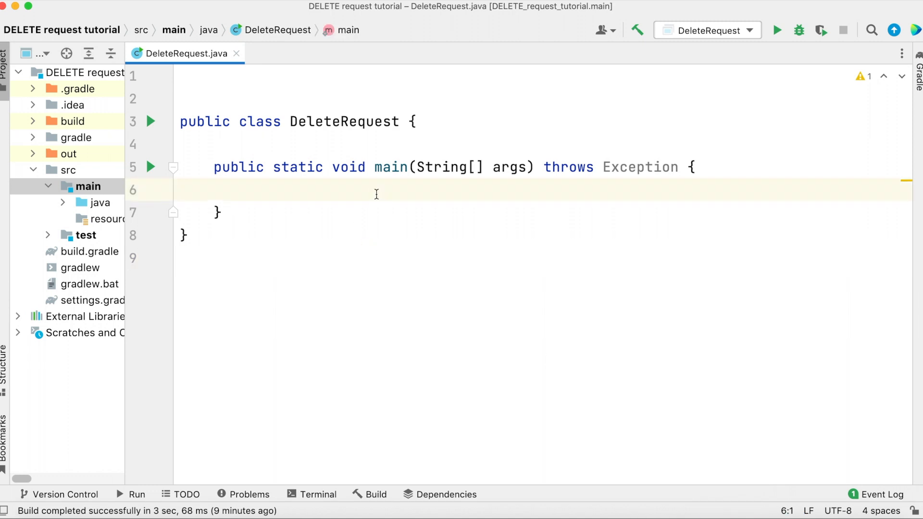
click(247, 189)
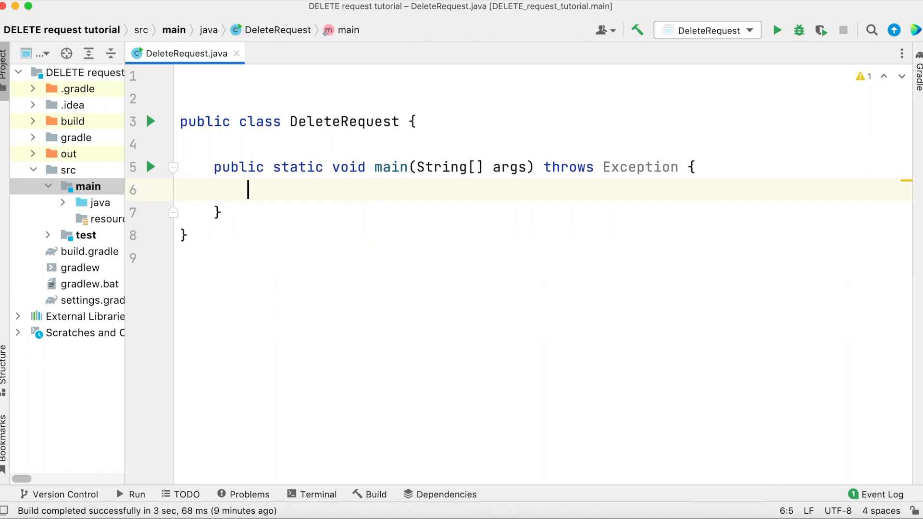
text(H)
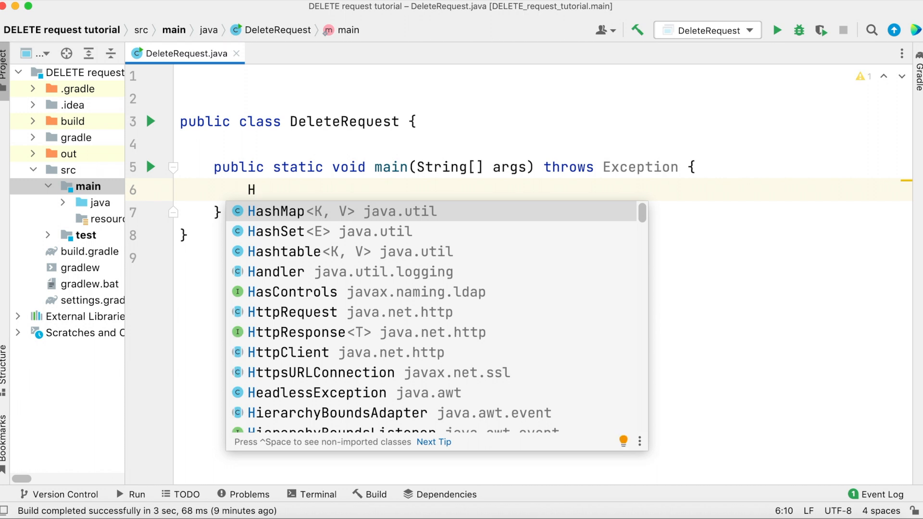
text(ttpRe)
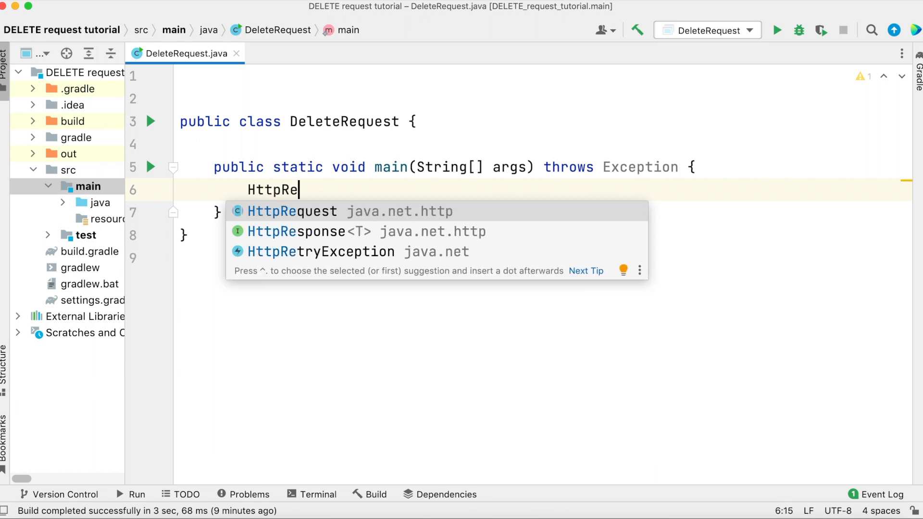
click(292, 211)
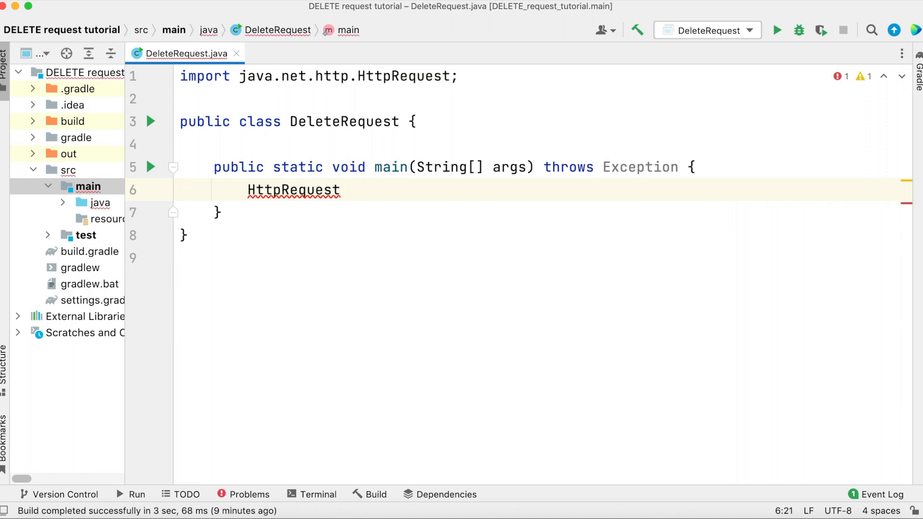
text(req)
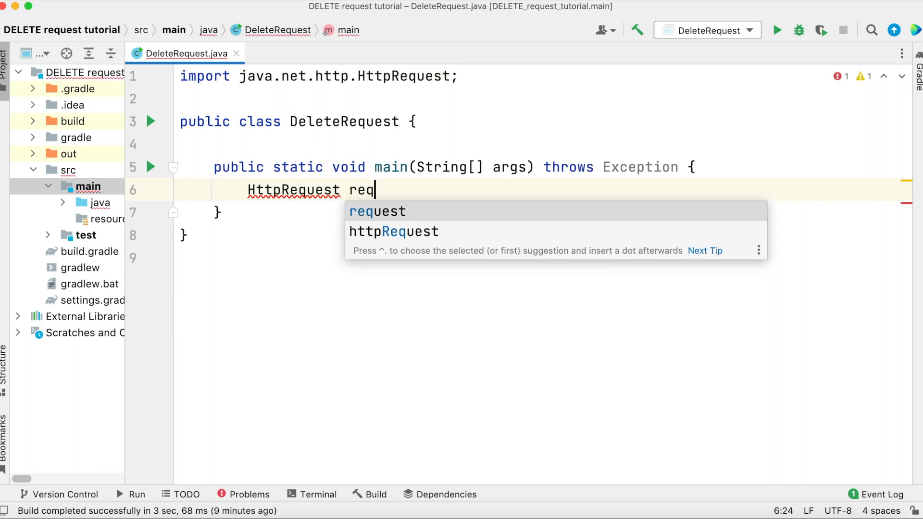
click(377, 212)
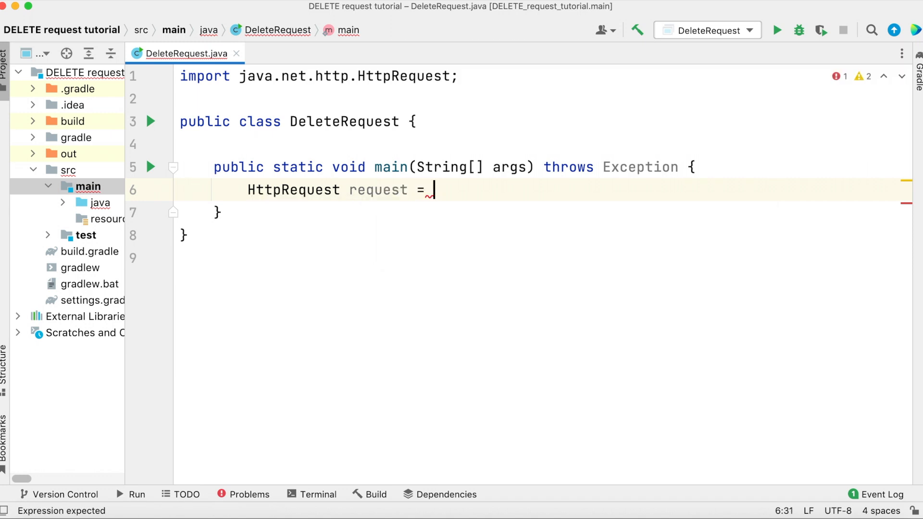
text(HttpRequest.ne)
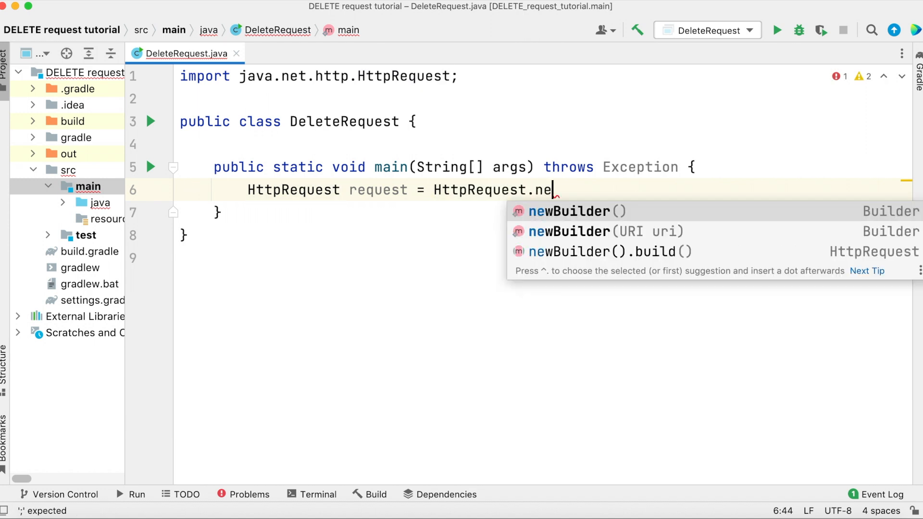
click(577, 212)
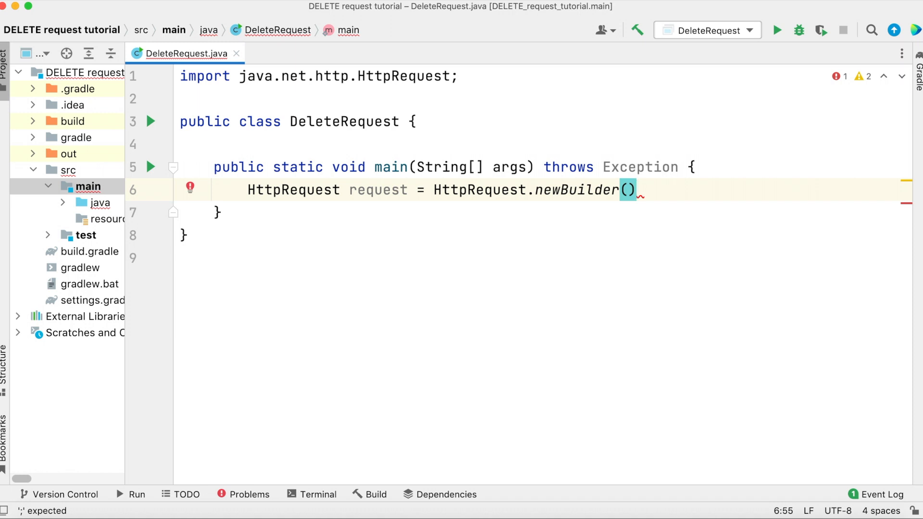
text(.DELETE()
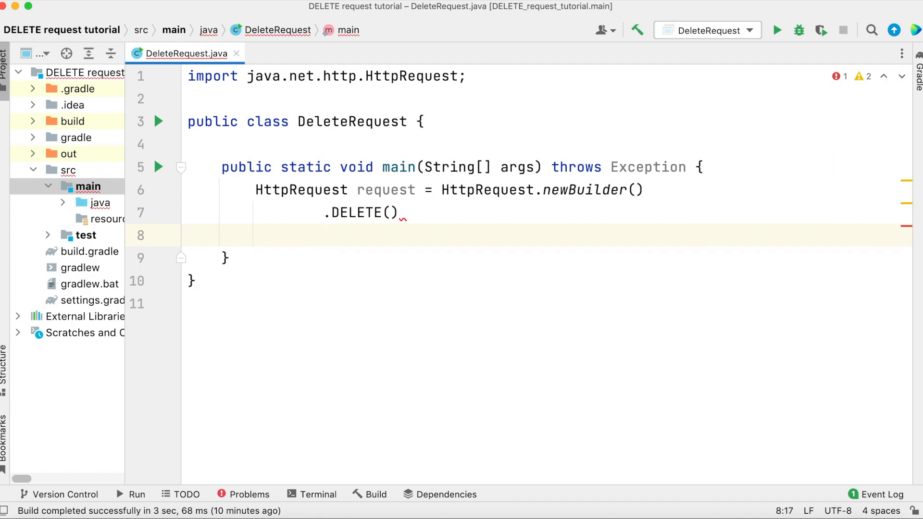
click(323, 235)
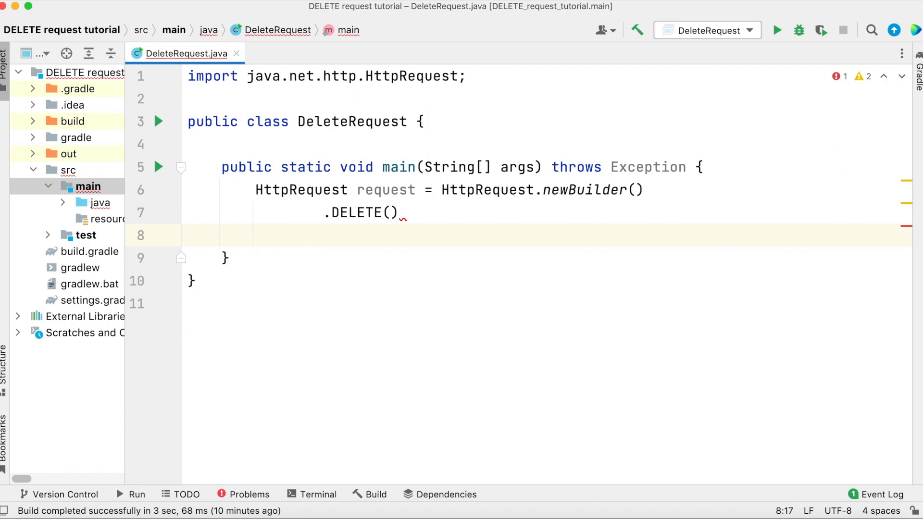
text(.uri()
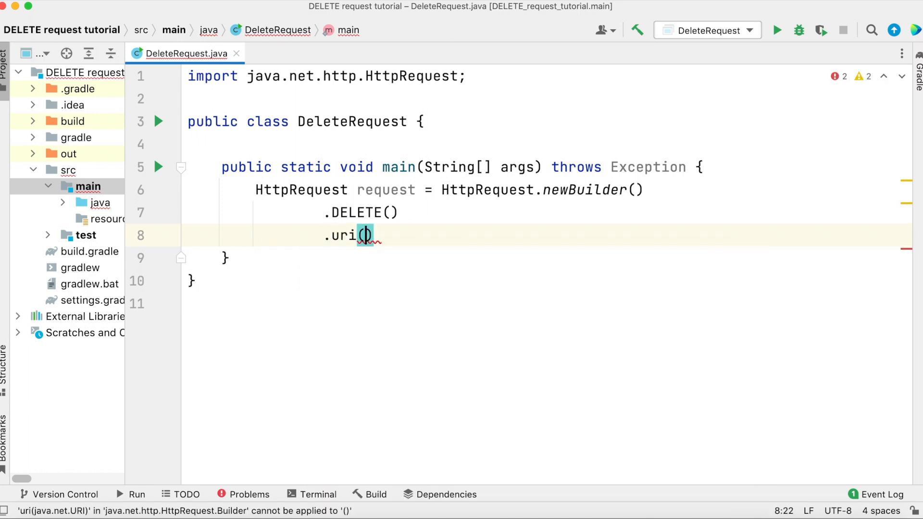
text(URI)
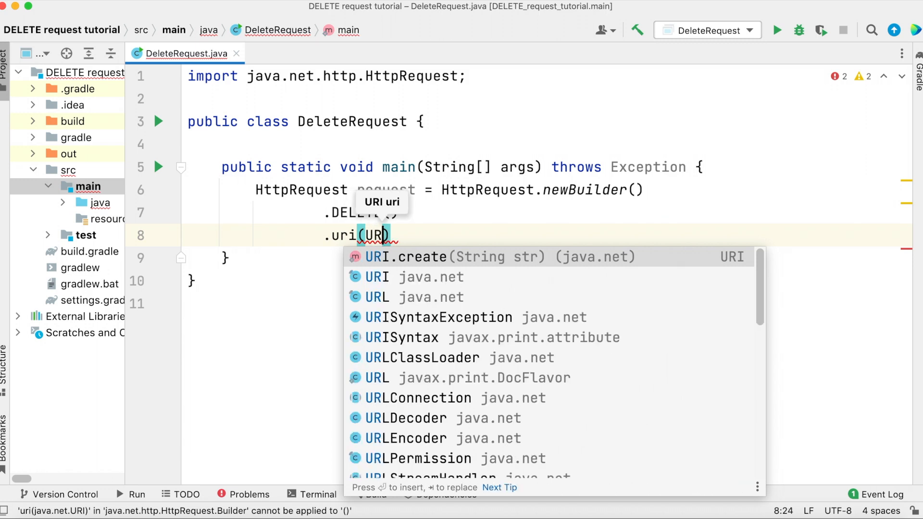
click(405, 256)
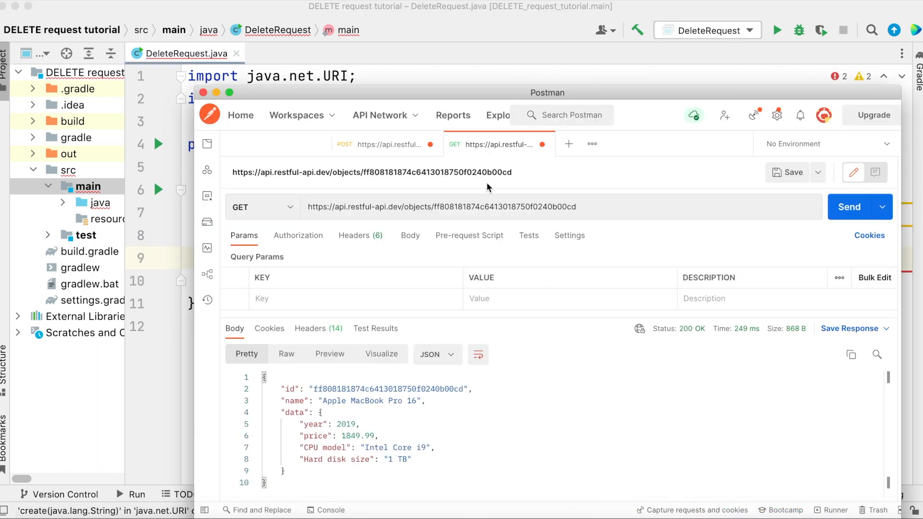
triple_click(441, 206)
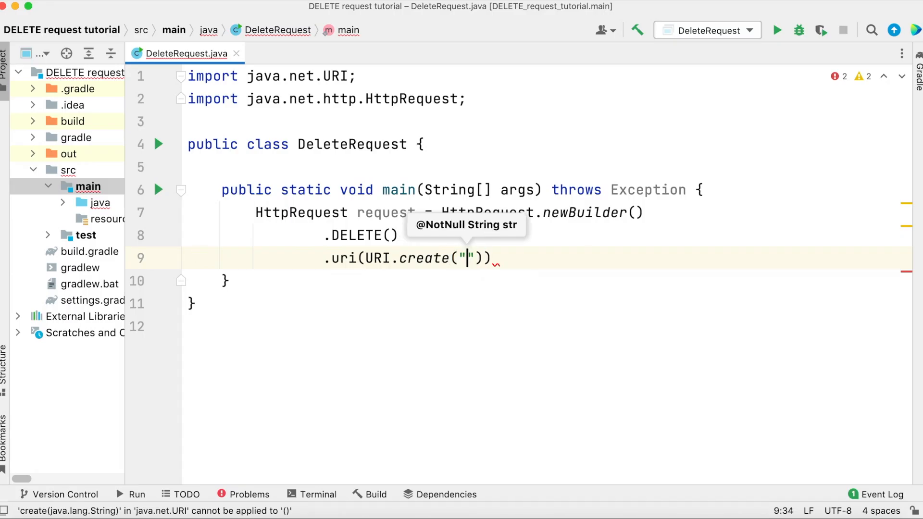
text(https://api.restful-api.dev/objects/ff808181874c6413018750f0240b00cd)
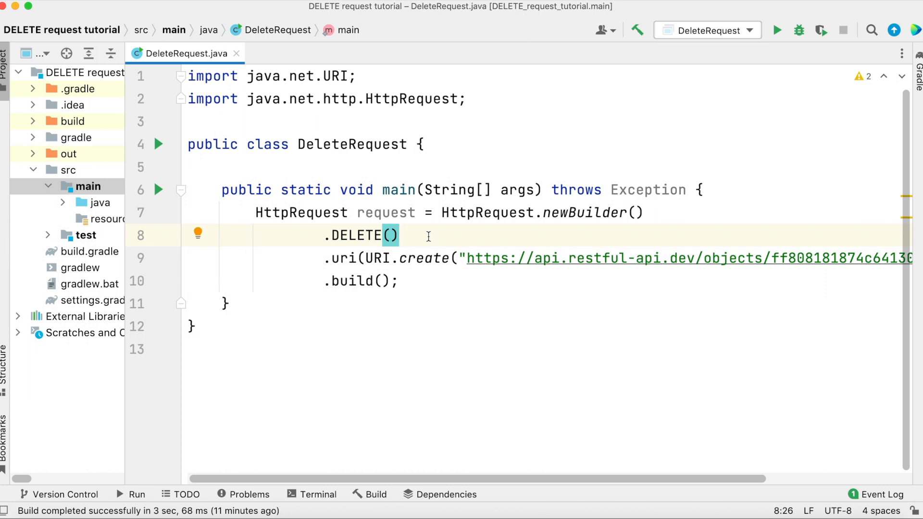
Finish the request with .build() and add blank lines below the declaration.
click(400, 235)
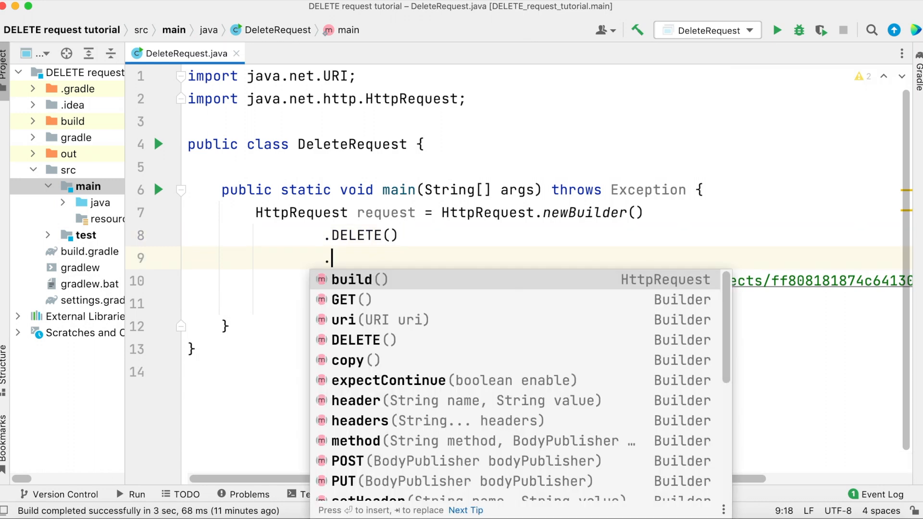
key(Escape)
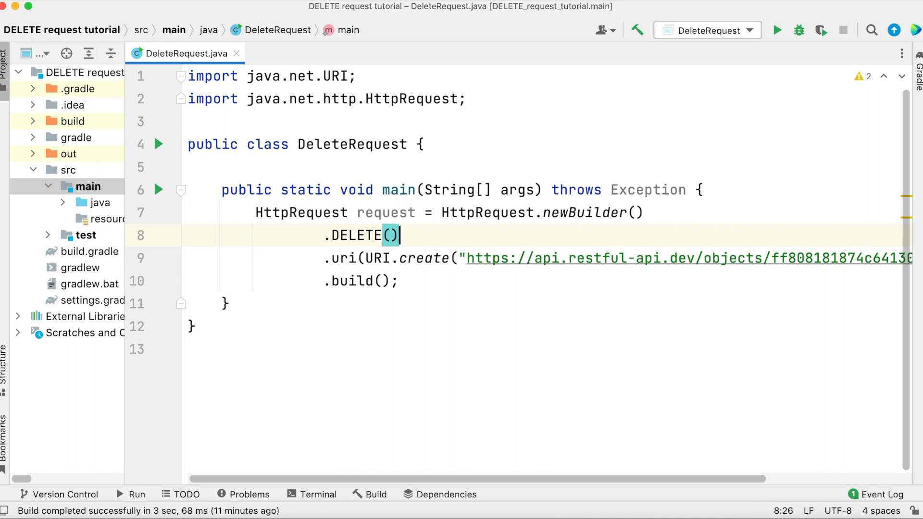
click(400, 281)
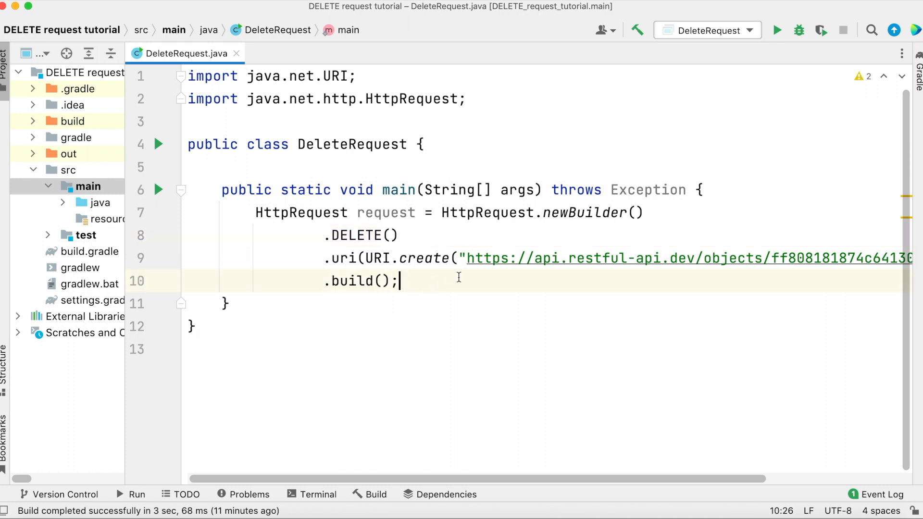
key(enter)
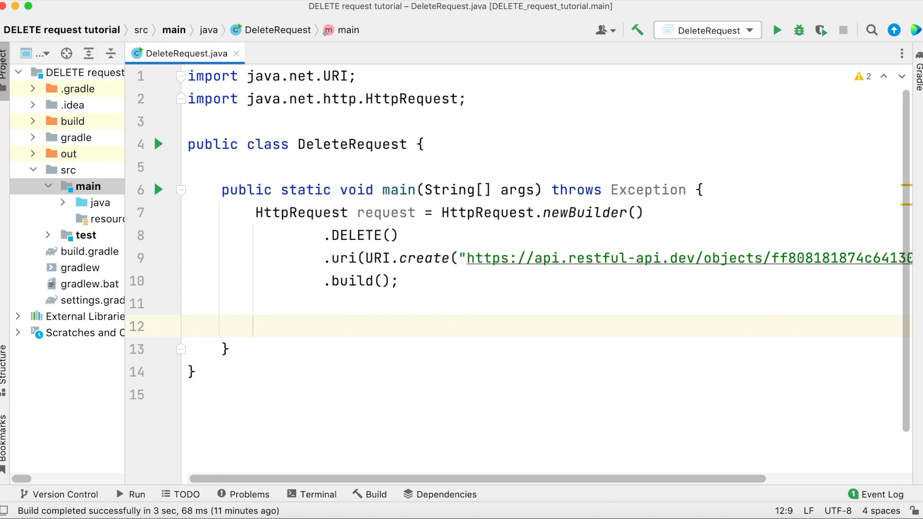
Declare HttpResponse<String> response sent via HttpClient.newHttpClient().send().
text(H)
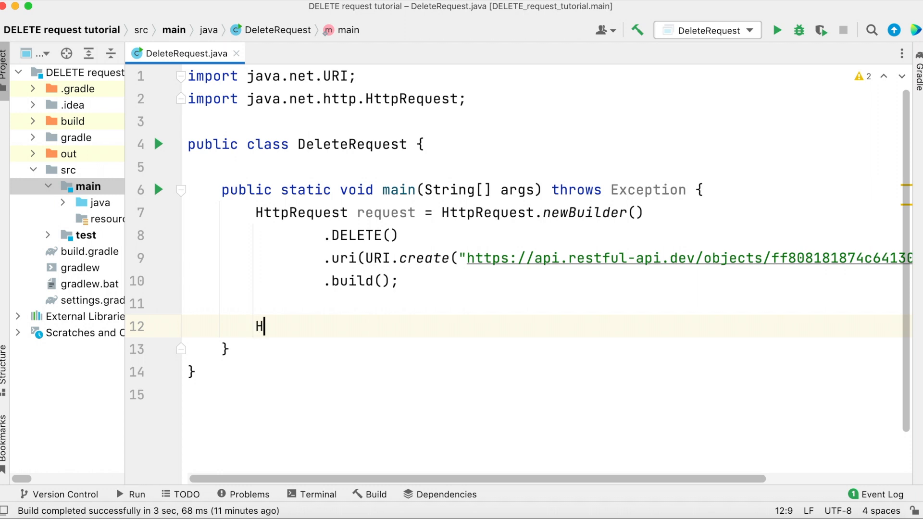
text(H)
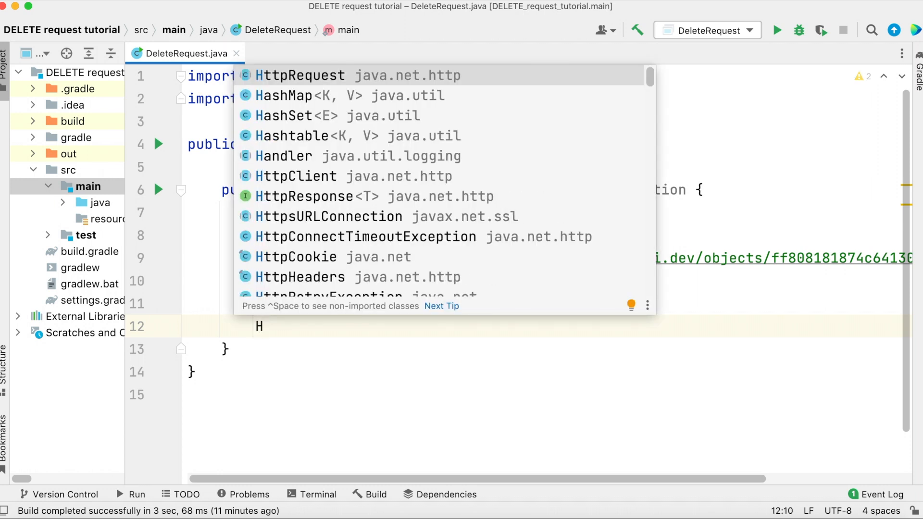
text(tt)
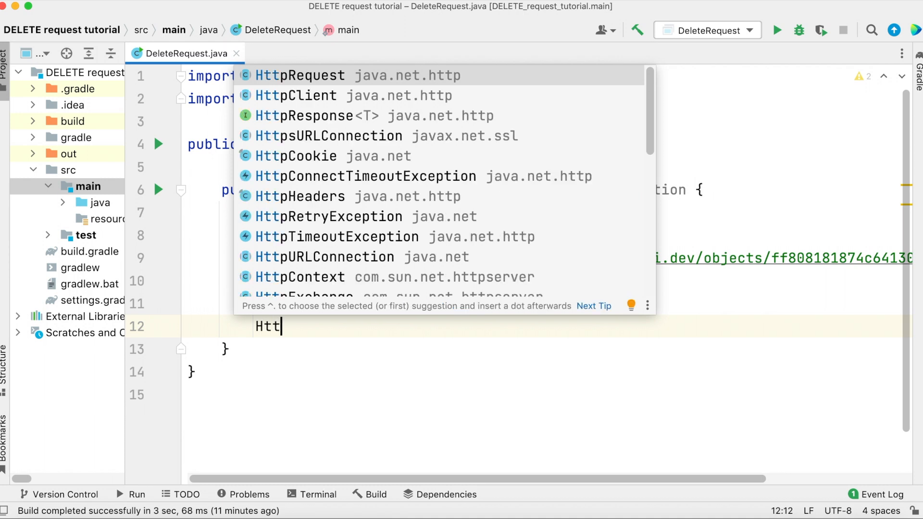
text(Re)
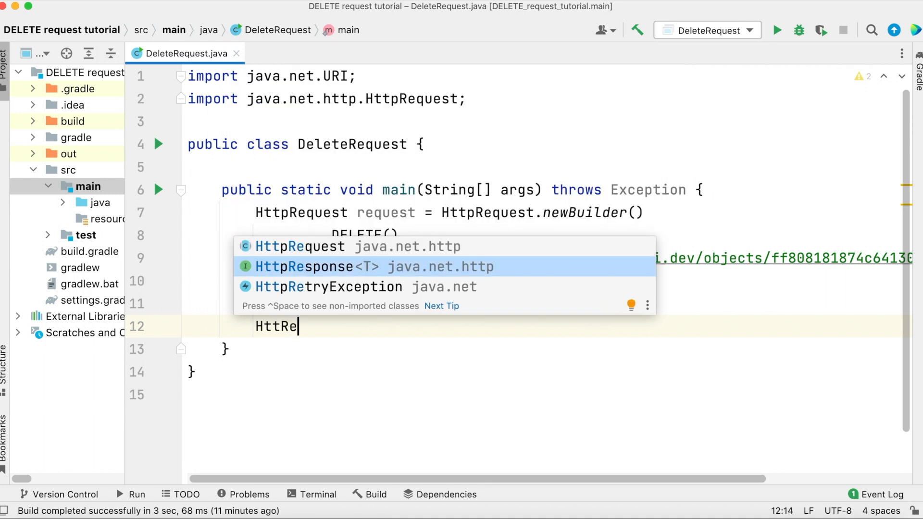
click(304, 267)
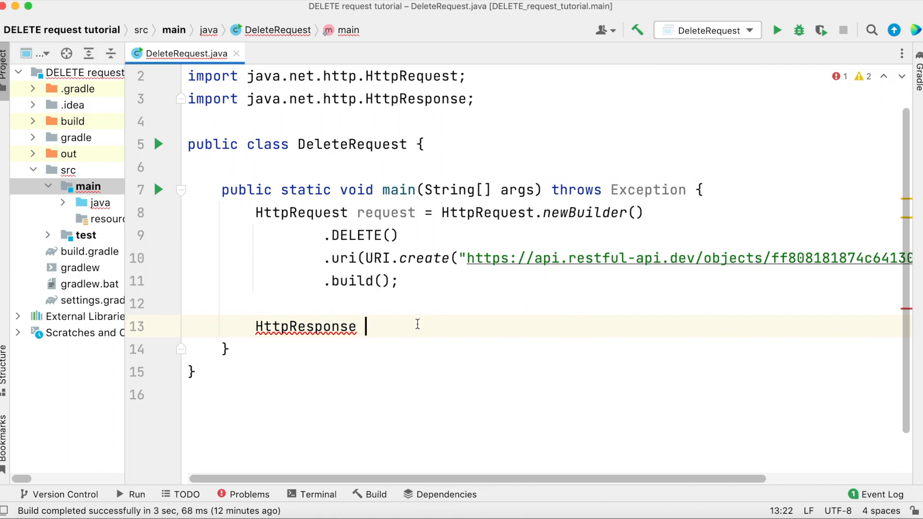
text(<String> response =)
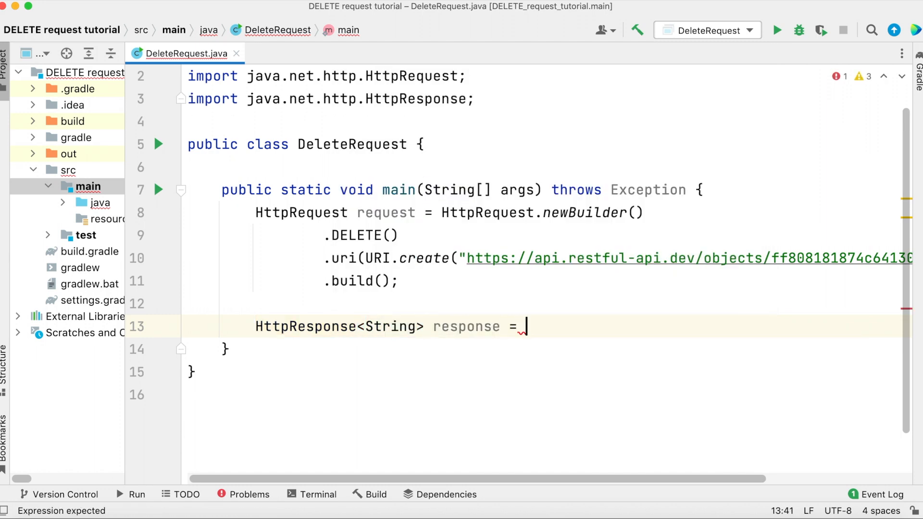
text(HttpClient.)
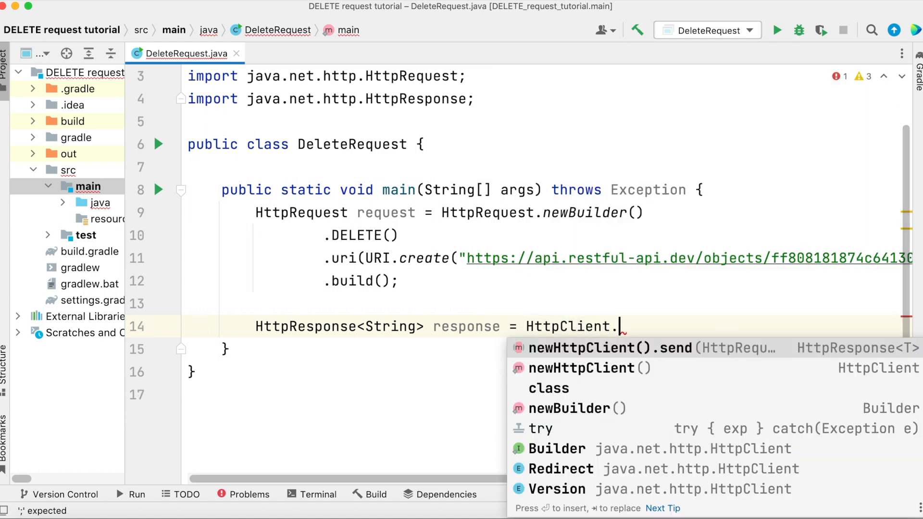
text(new)
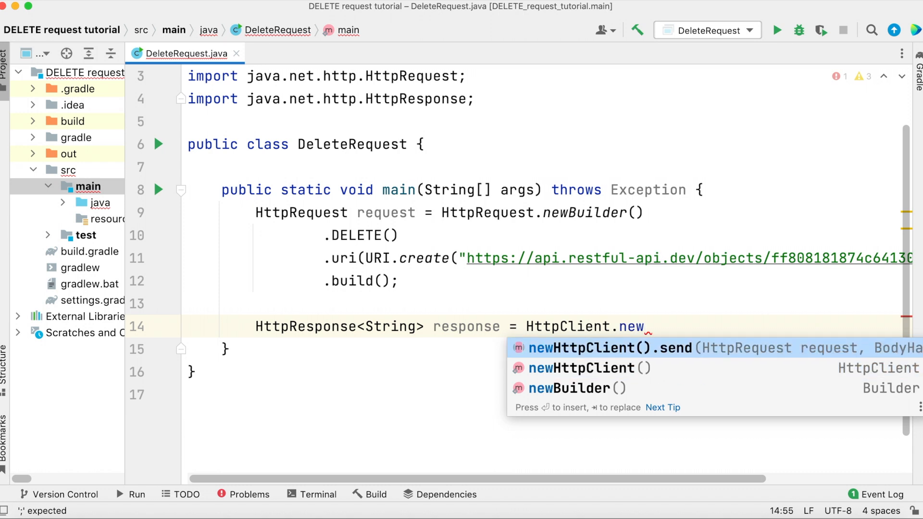
click(610, 348)
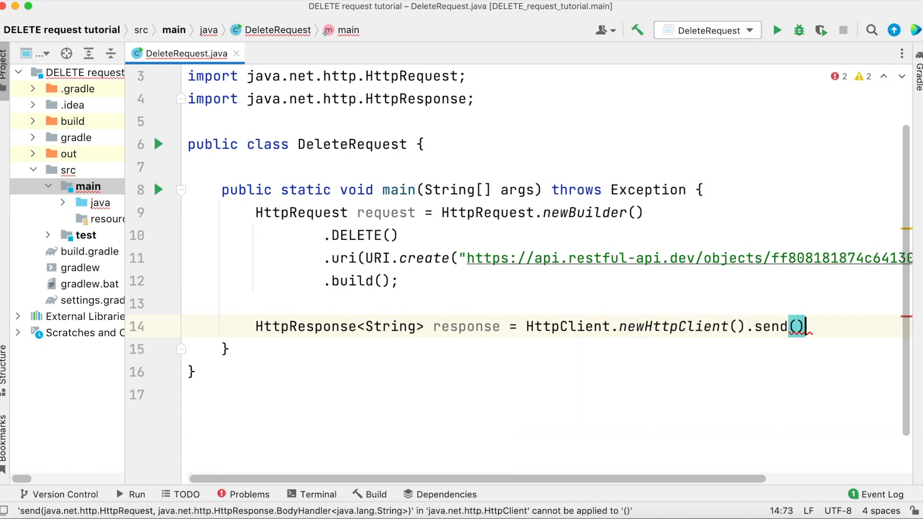
text(;)
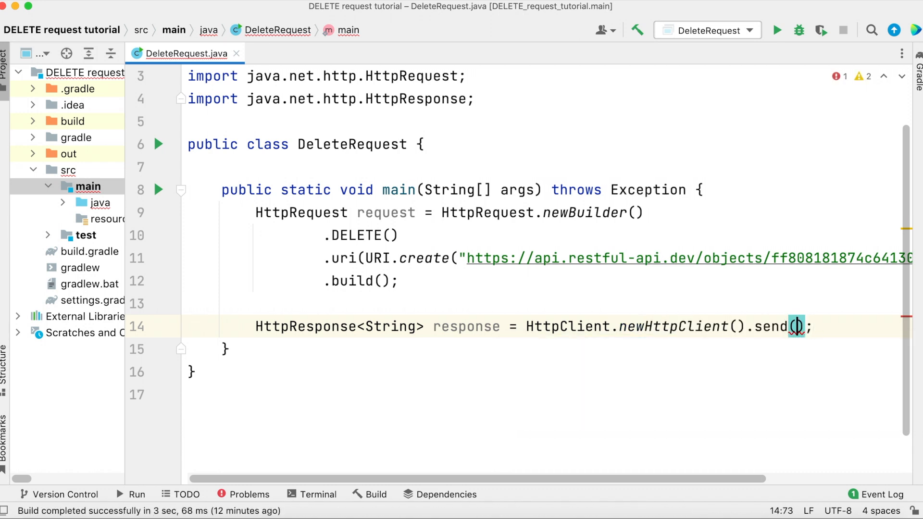
Pass request and HttpResponse.BodyHandlers.ofString() to send, then start a sout println.
text(res)
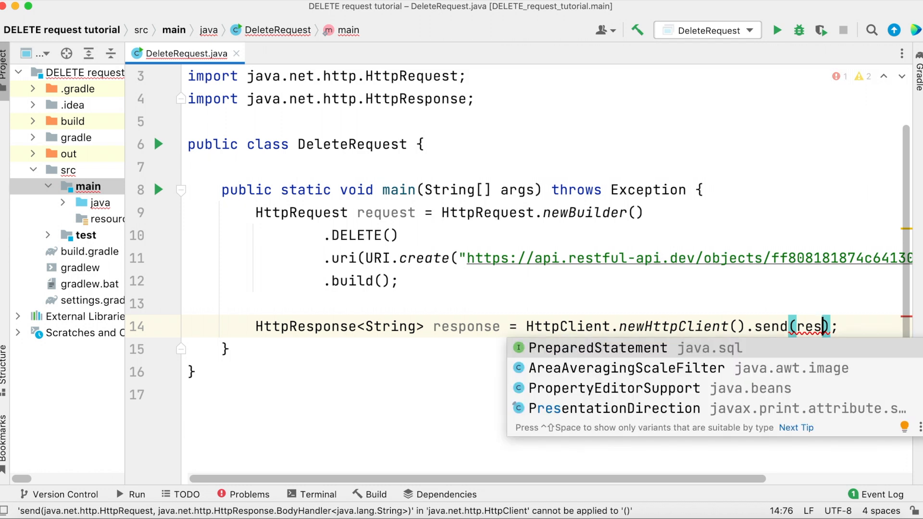
text(request)
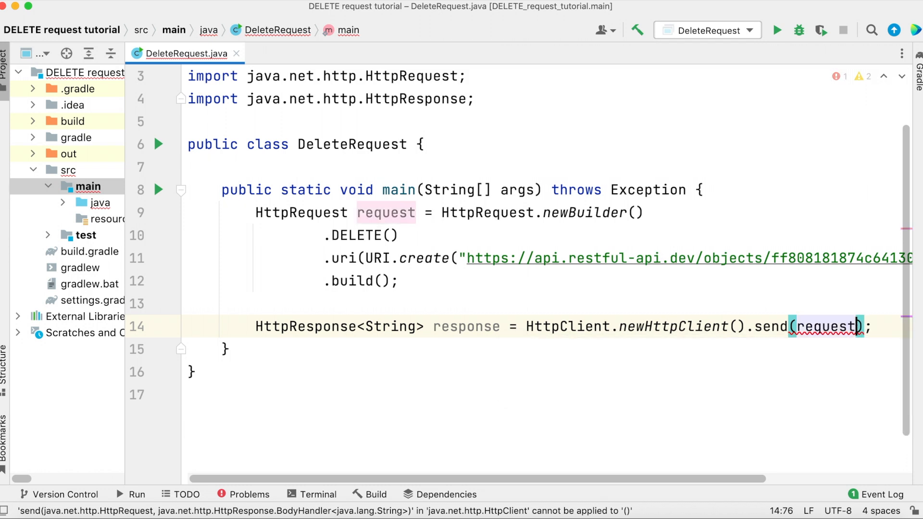
text(,)
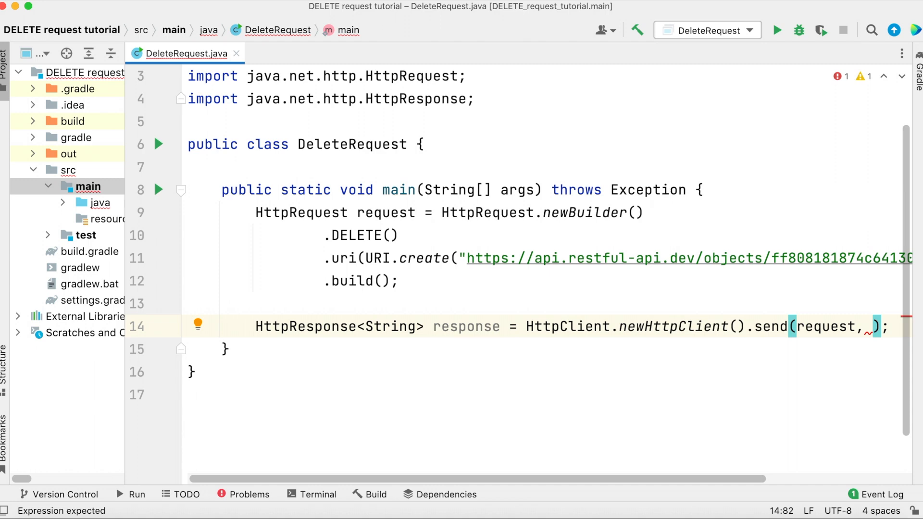
text(Http)
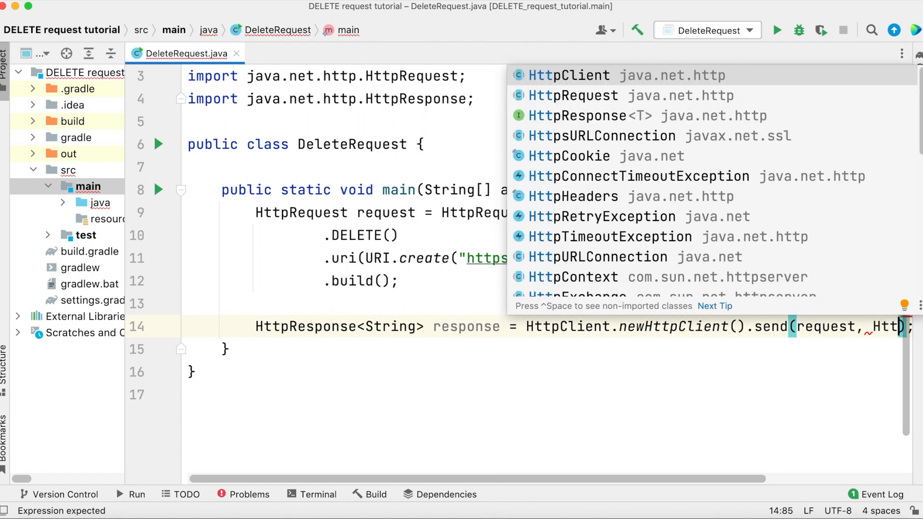
key(Escape)
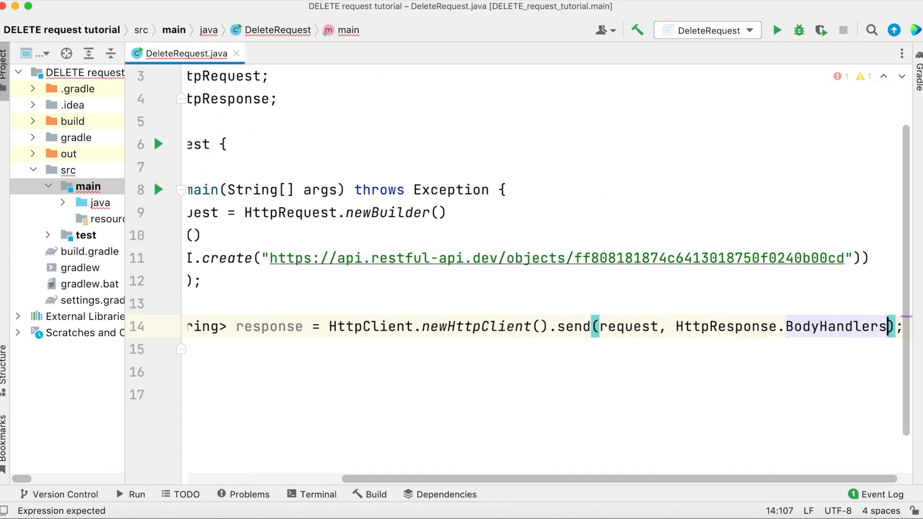
text(.ofString()
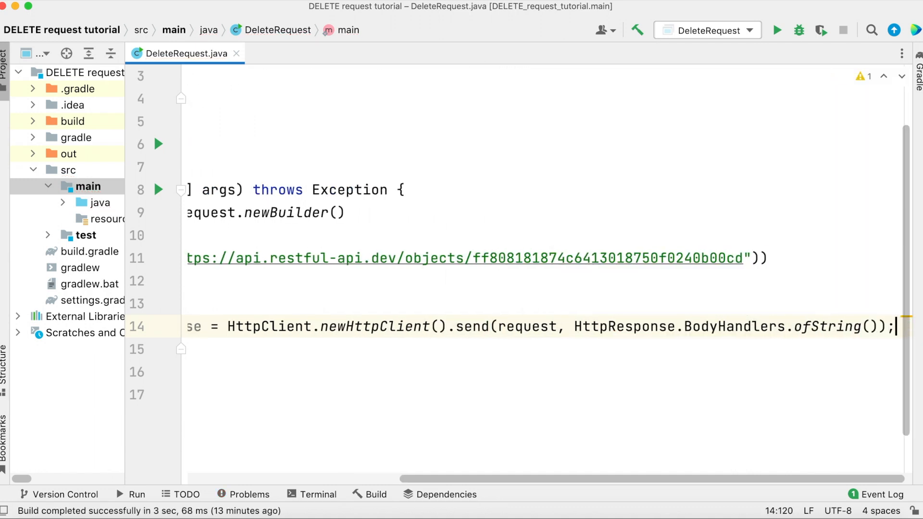
text(sou)
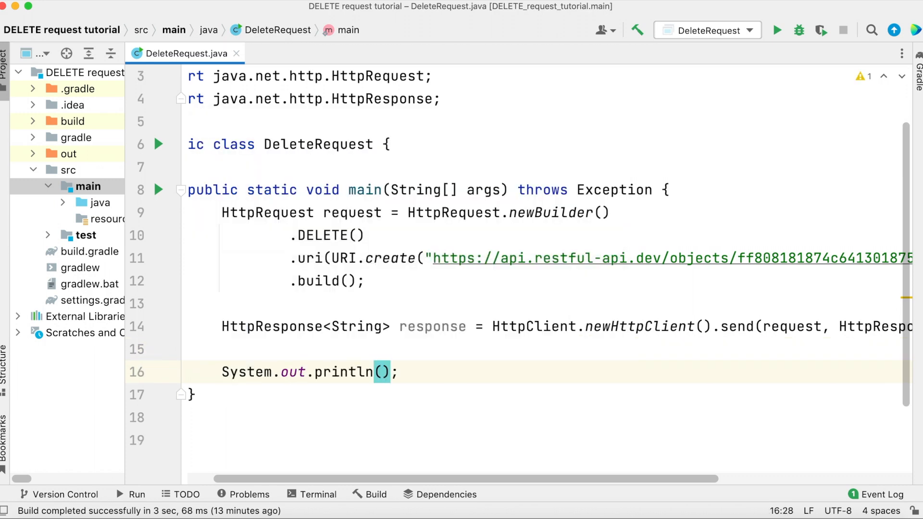
Print response.statusCode() and response.body() on two println lines.
text(r)
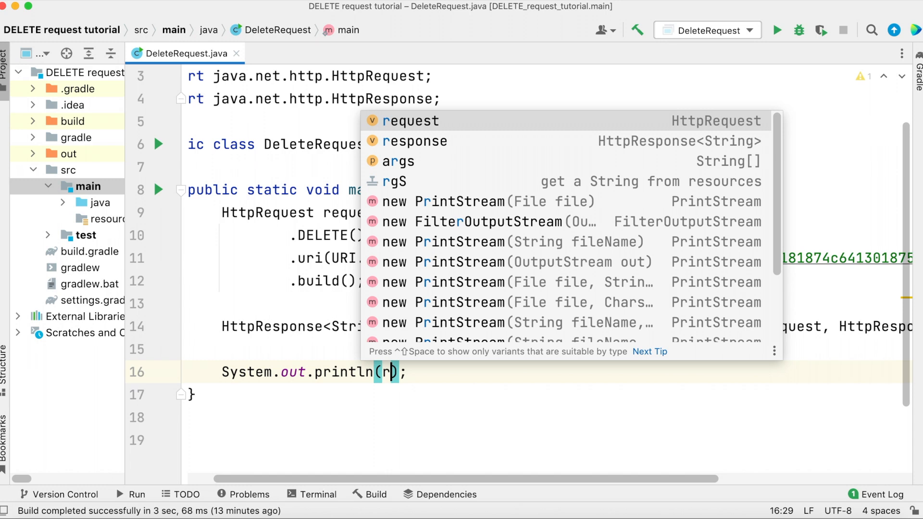
click(416, 140)
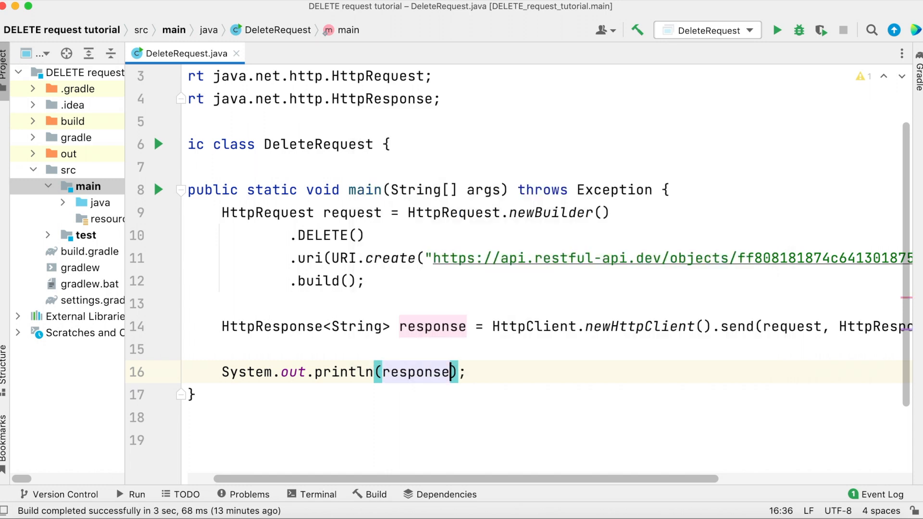
text(.statusCode())
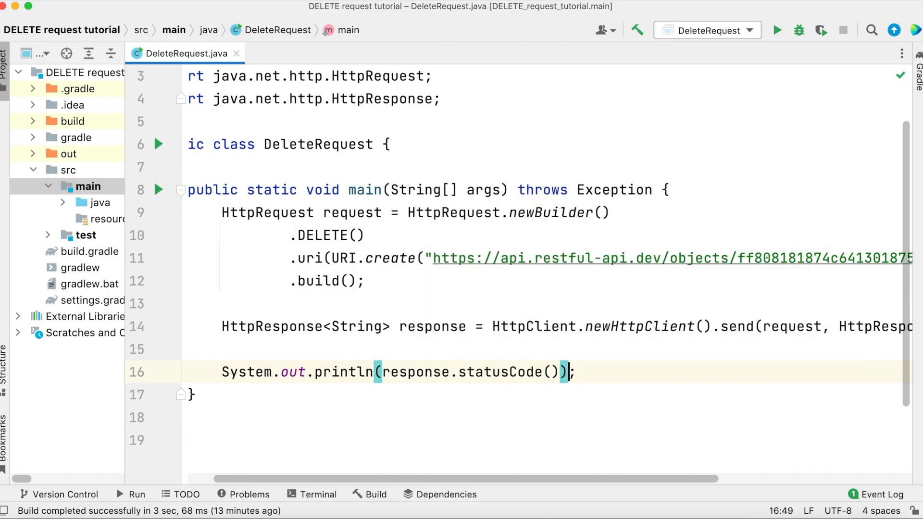
text(sout)
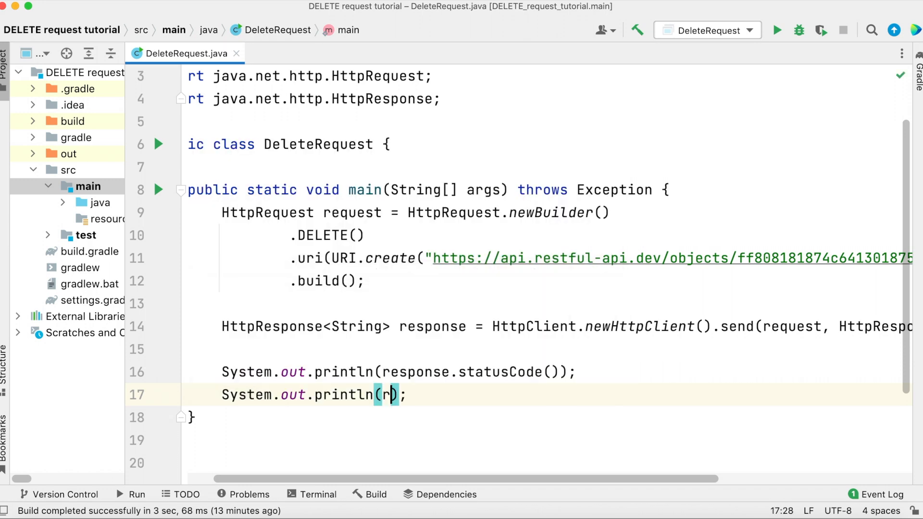
text(esponse)
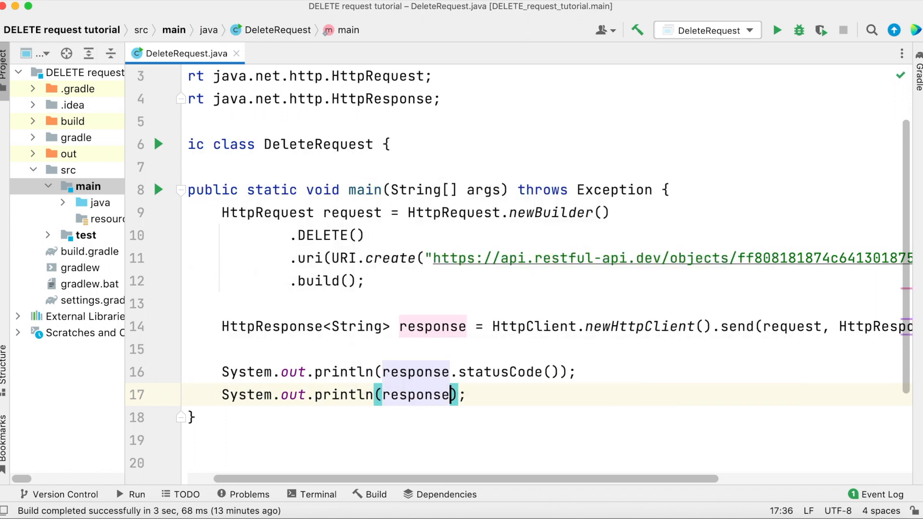
text(.body()
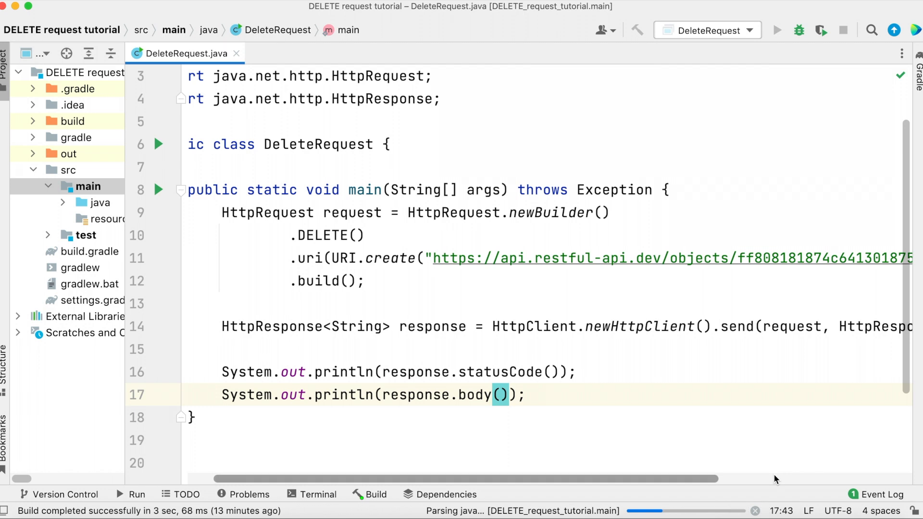
Run DeleteRequest and highlight the 200 status and object-deleted message in the console.
click(777, 30)
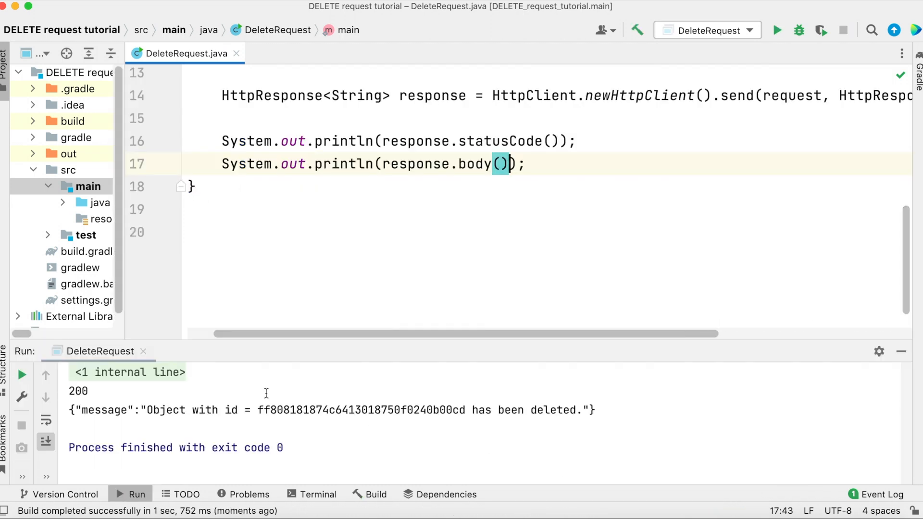
double_click(78, 391)
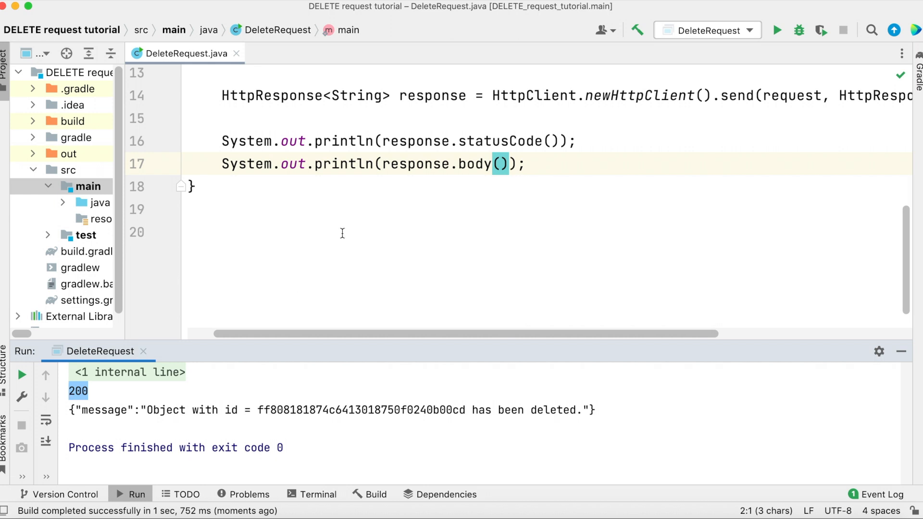
scroll(up, 3)
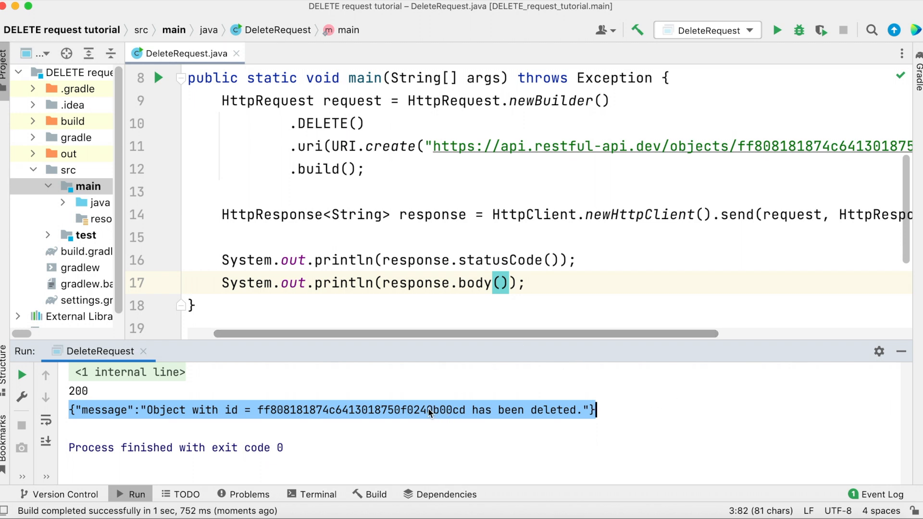
click(154, 411)
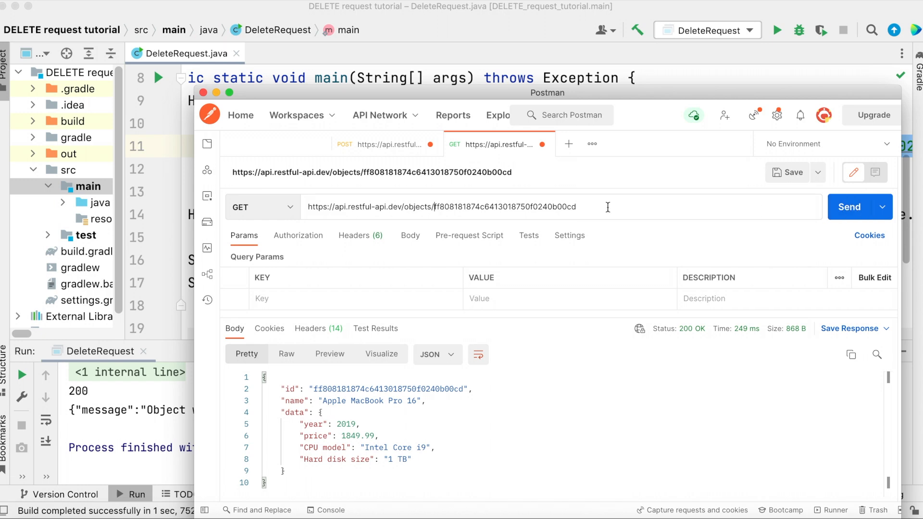
Review the object id in the earlier Postman GET request URL.
click(849, 207)
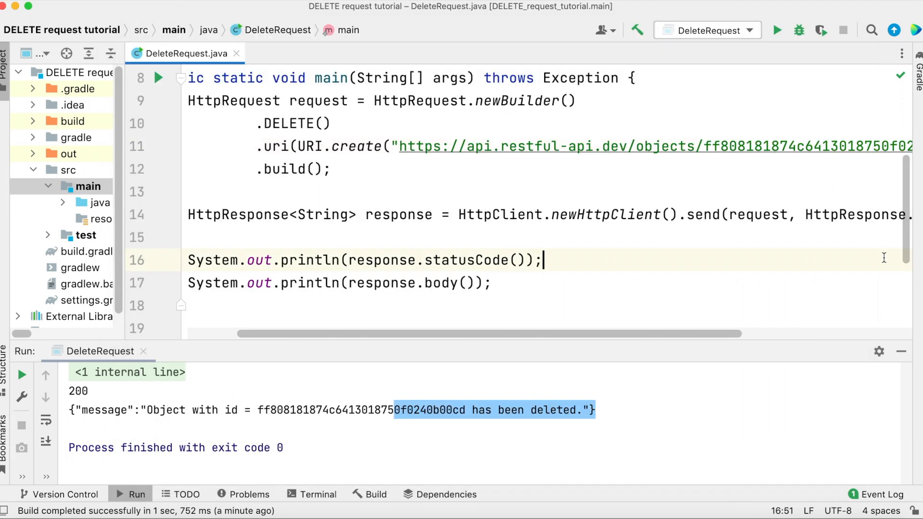
scroll(left, 3)
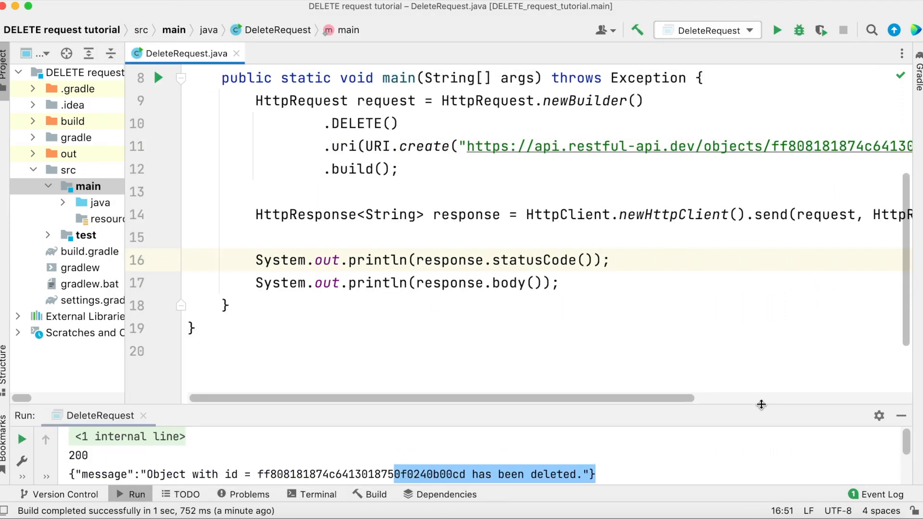
scroll(up, 3)
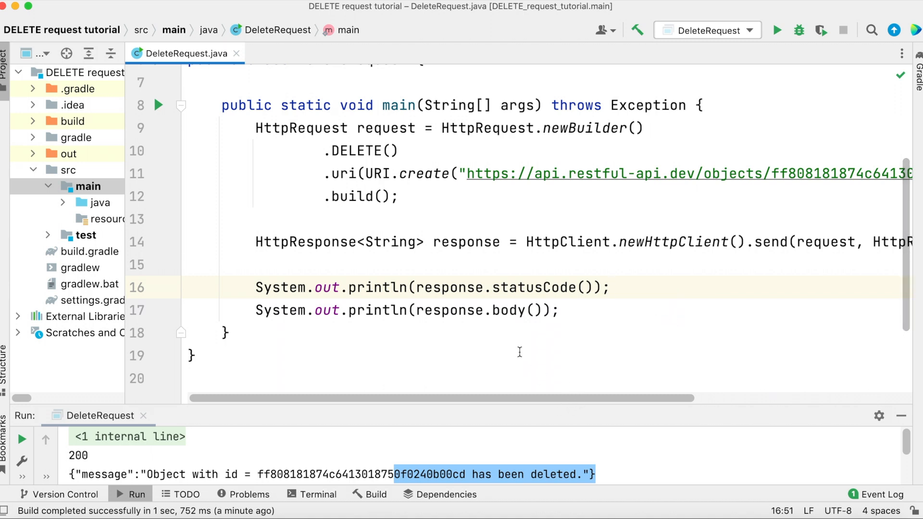
mouse_move(567, 405)
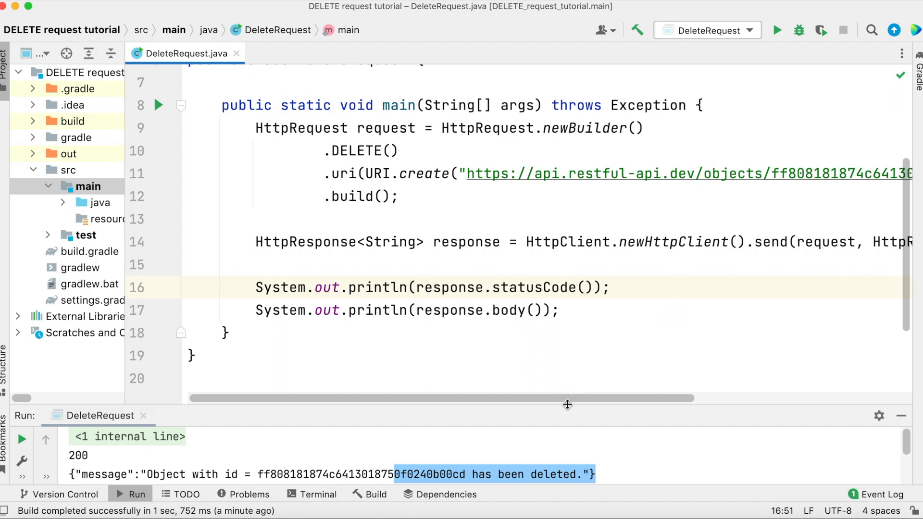
mouse_move(565, 388)
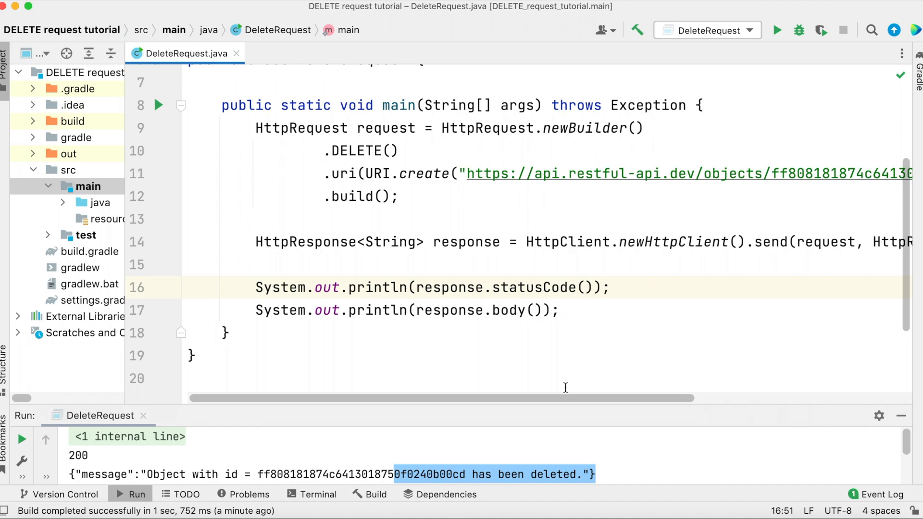